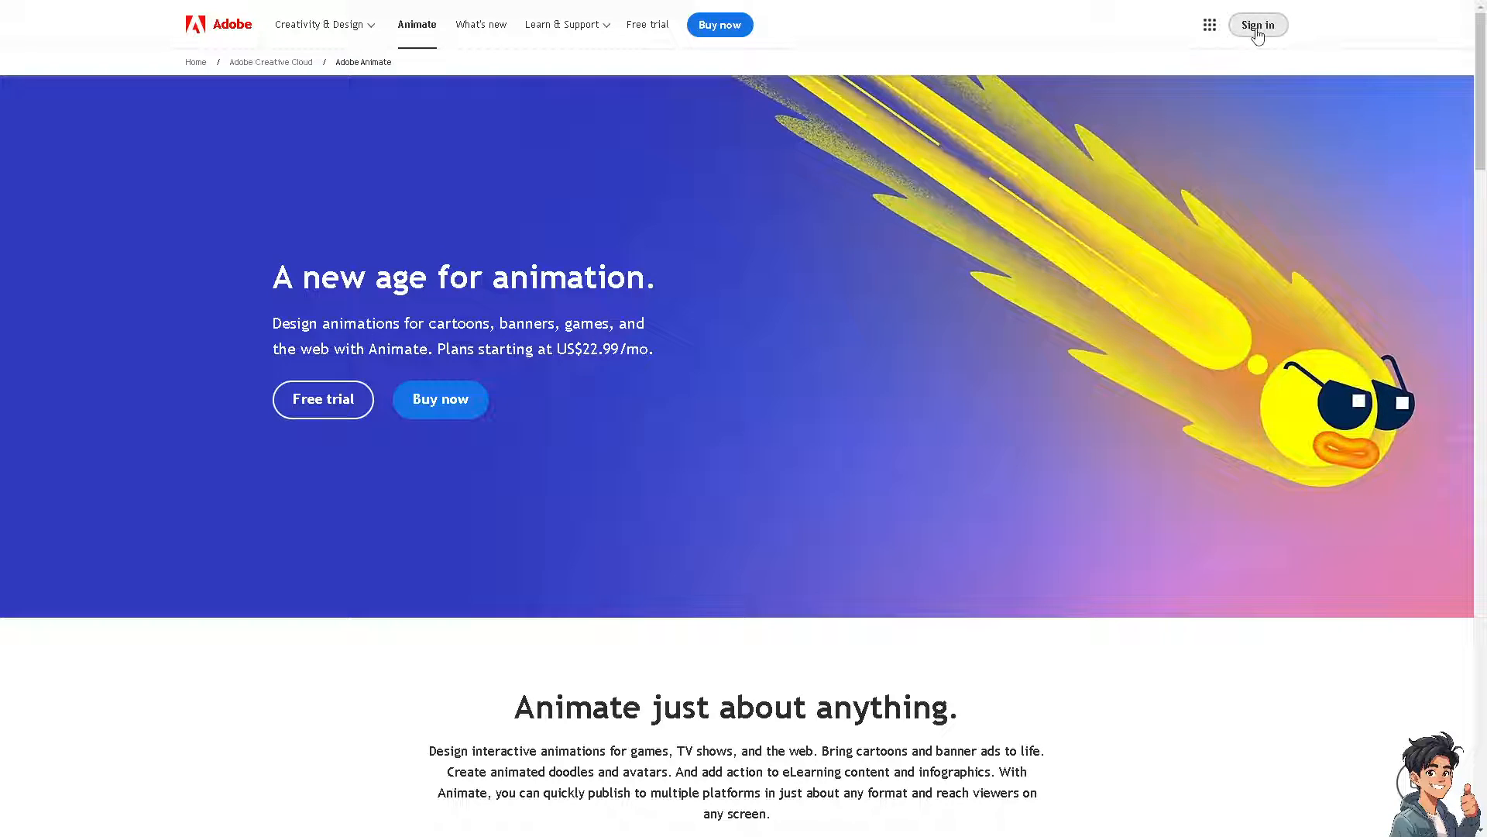
# Step: Go to the Adobe sign-in page from the Adobe Animate product page
pyautogui.click(1257, 25)
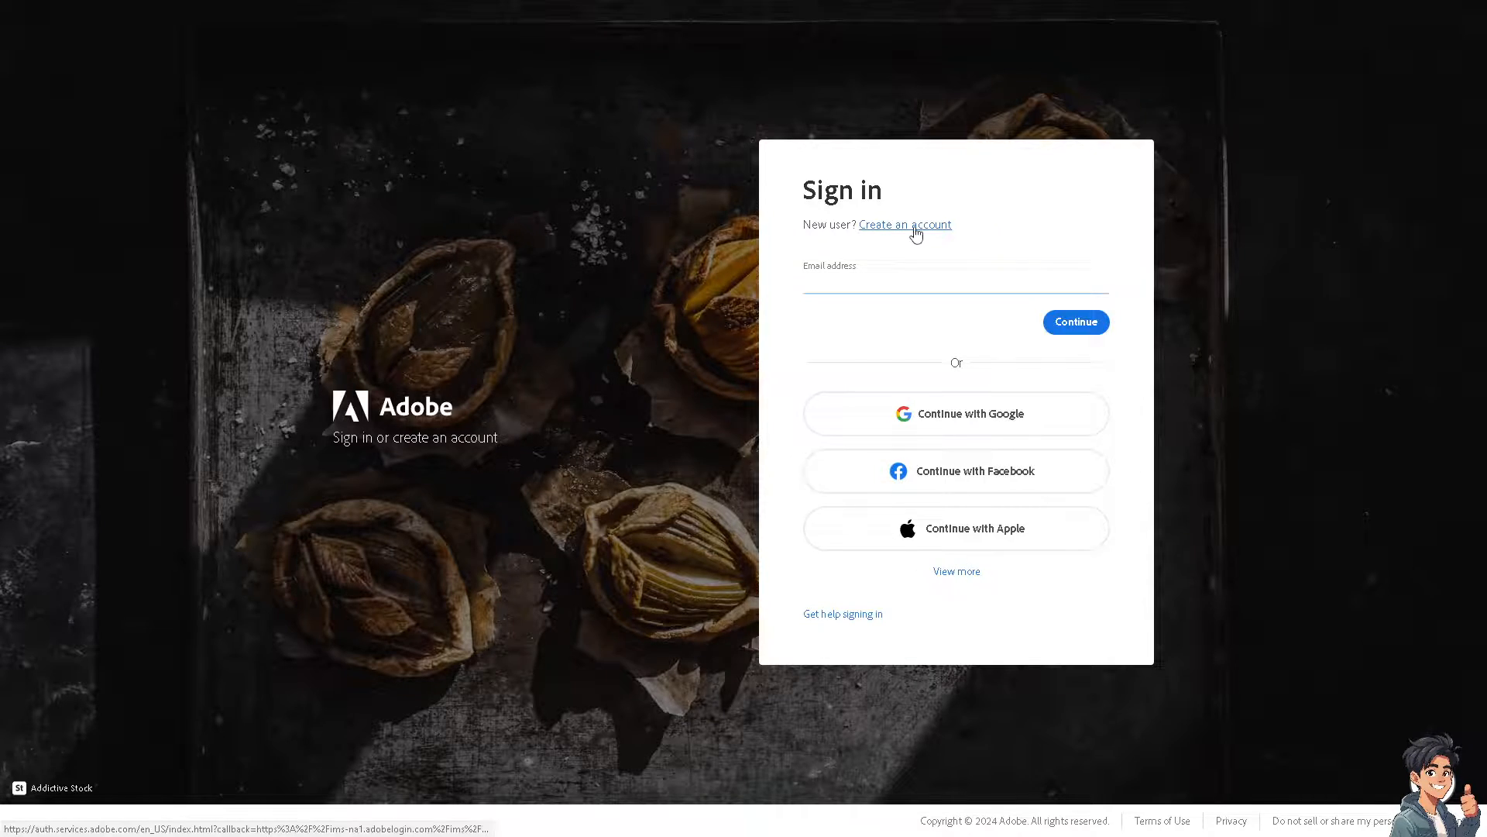
pyautogui.click(903, 224)
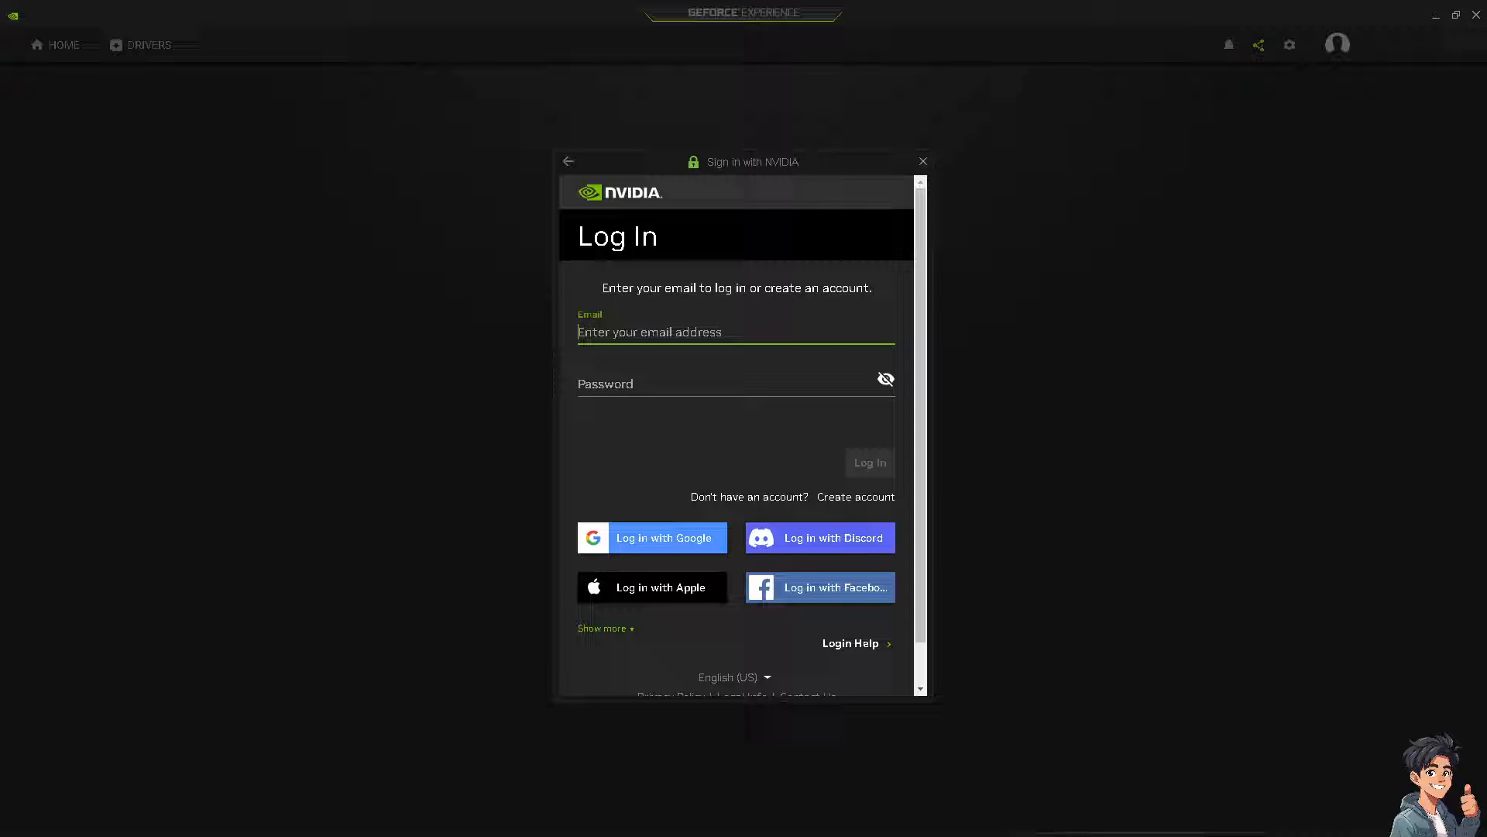
pyautogui.moveTo(843, 302)
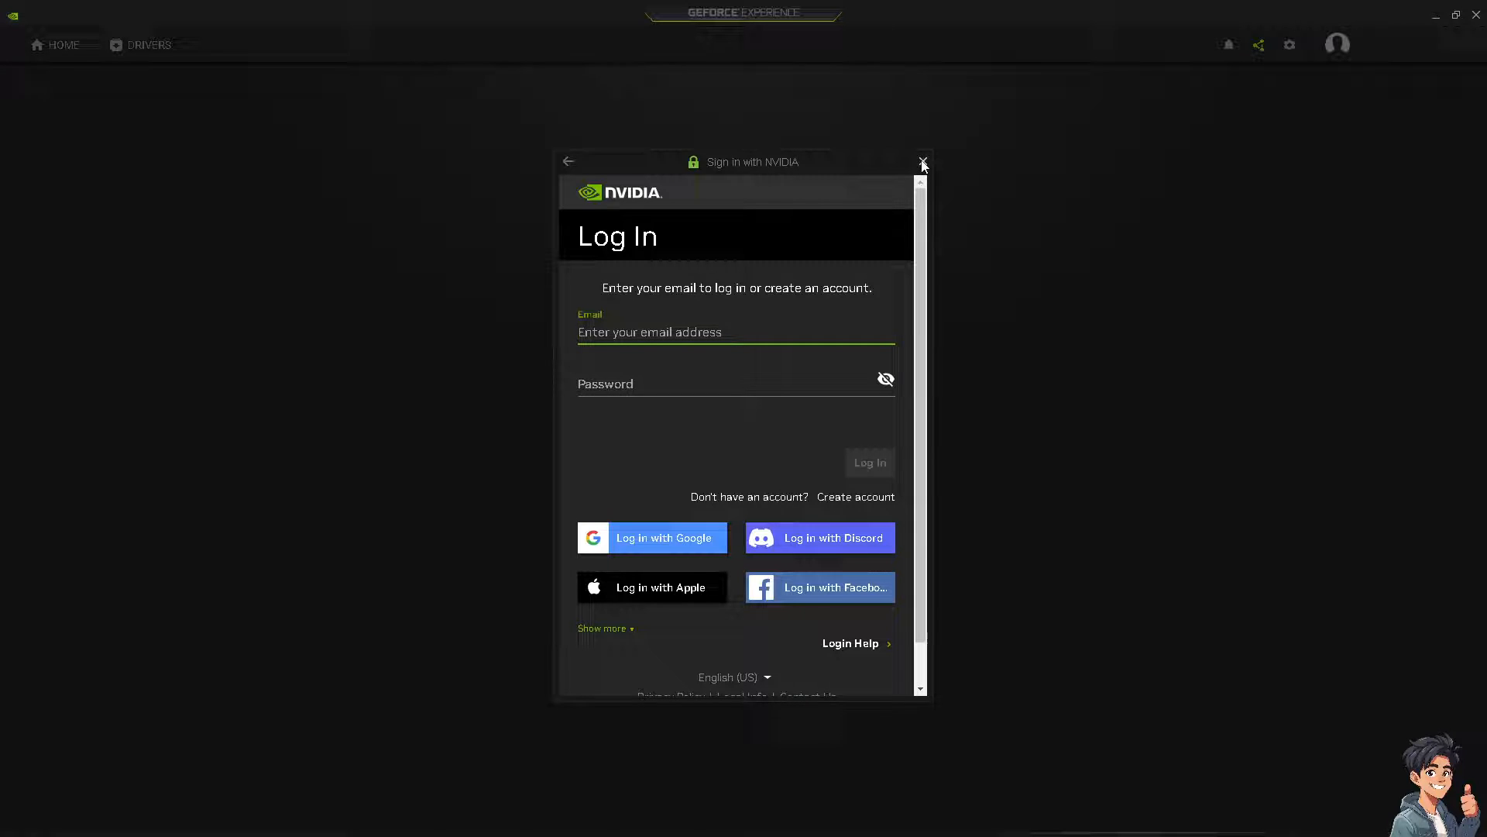
# Step: Dismiss the 'Sign in with NVIDIA' window, leaving the GeForce Experience welcome screen
pyautogui.click(920, 161)
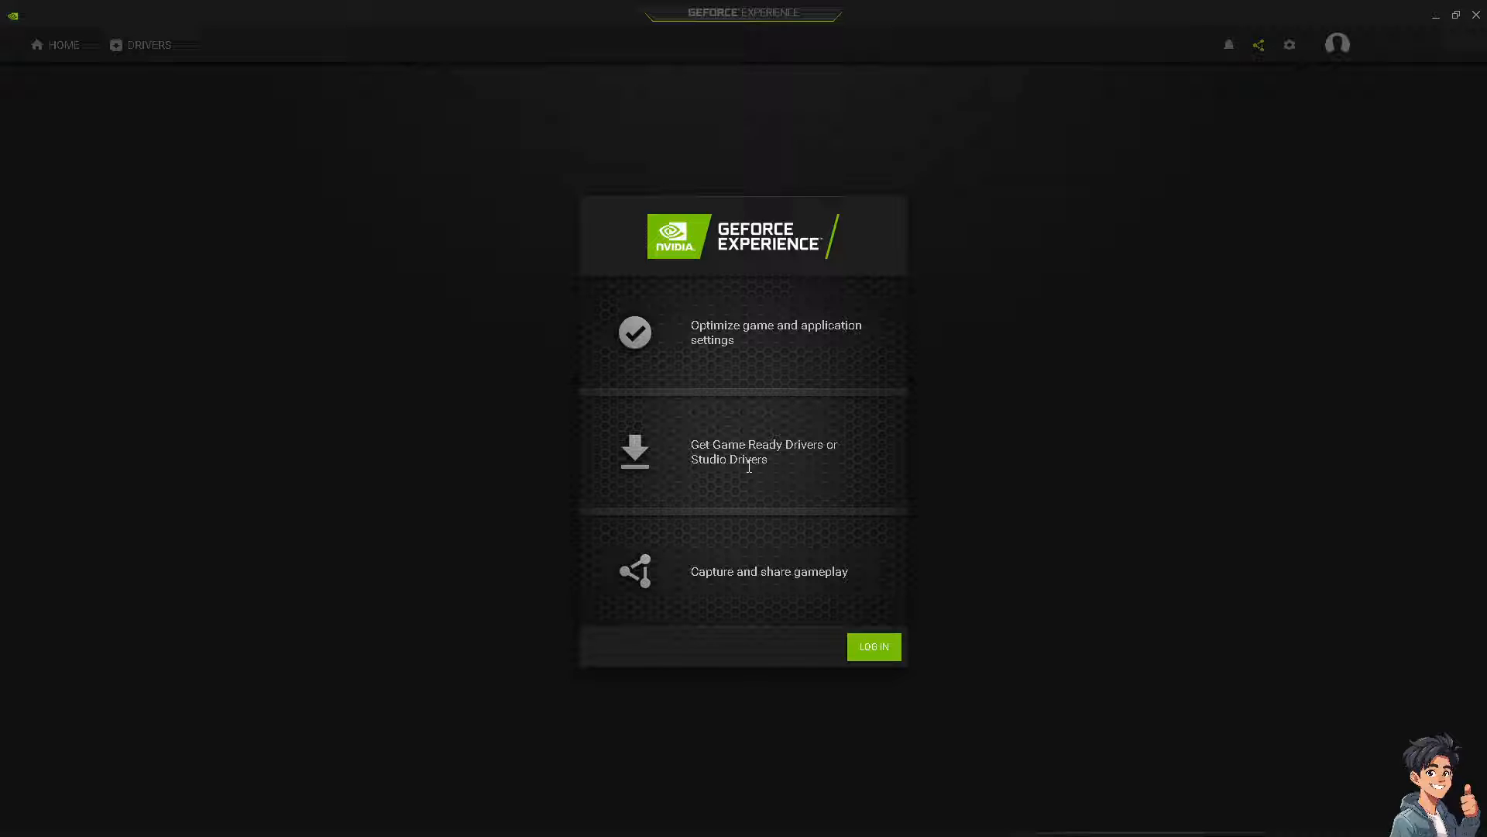
pyautogui.moveTo(747, 475)
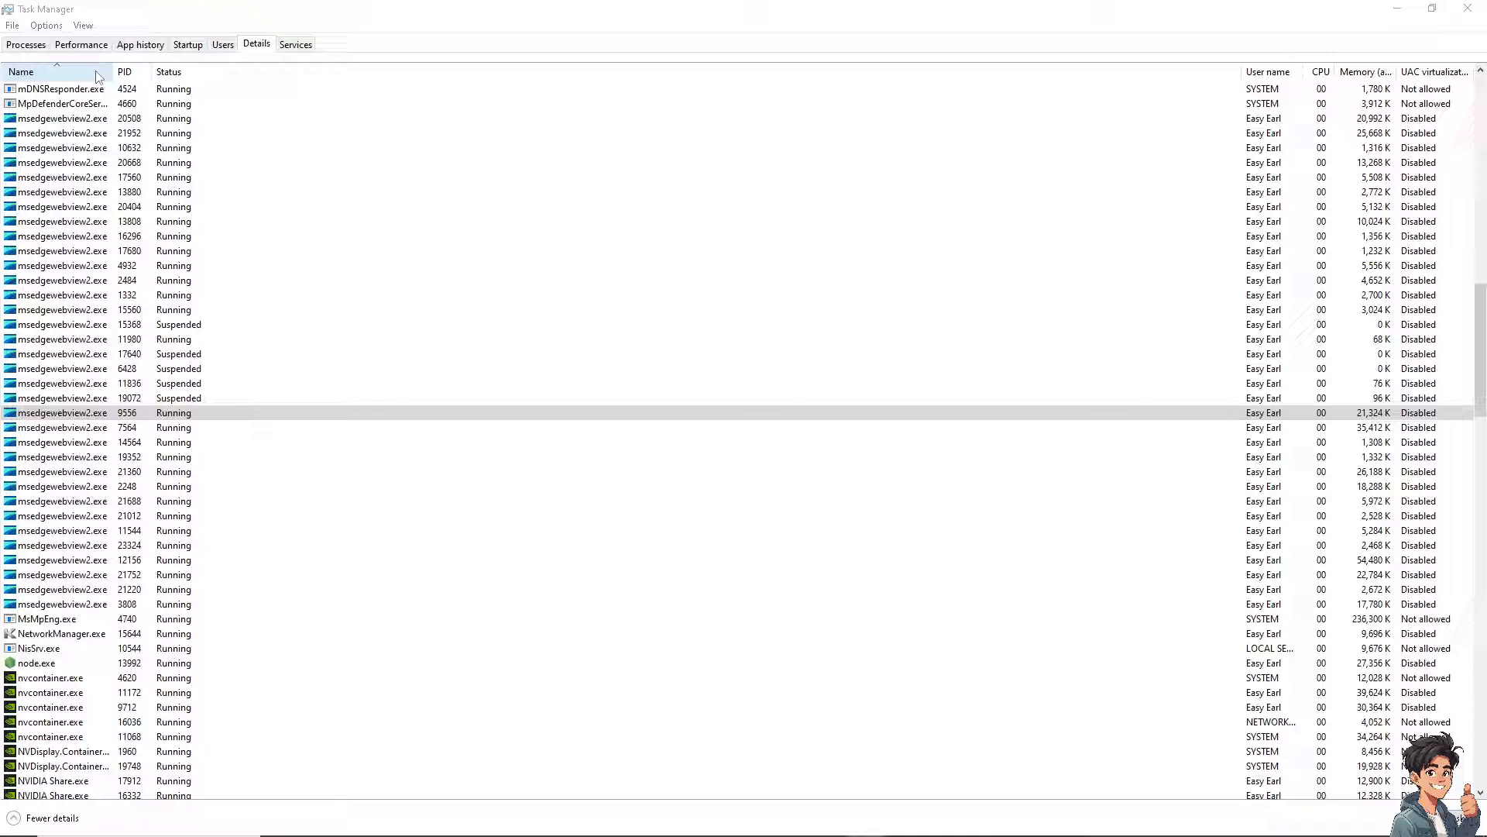
# Step: Bring up the Details-tab column chooser and scroll to the GDI objects entry
pyautogui.rightClick(20, 71)
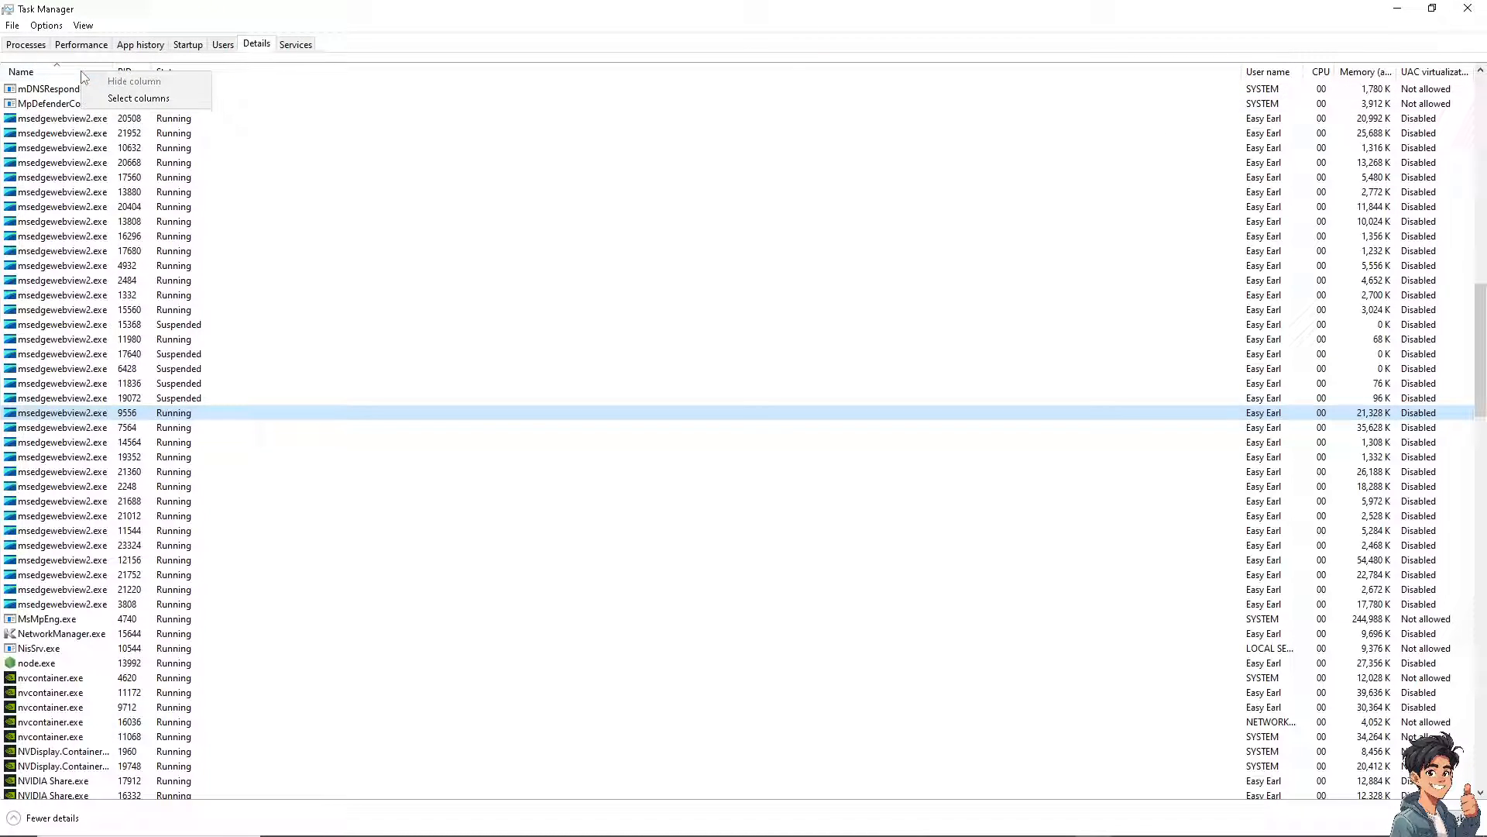
pyautogui.click(138, 99)
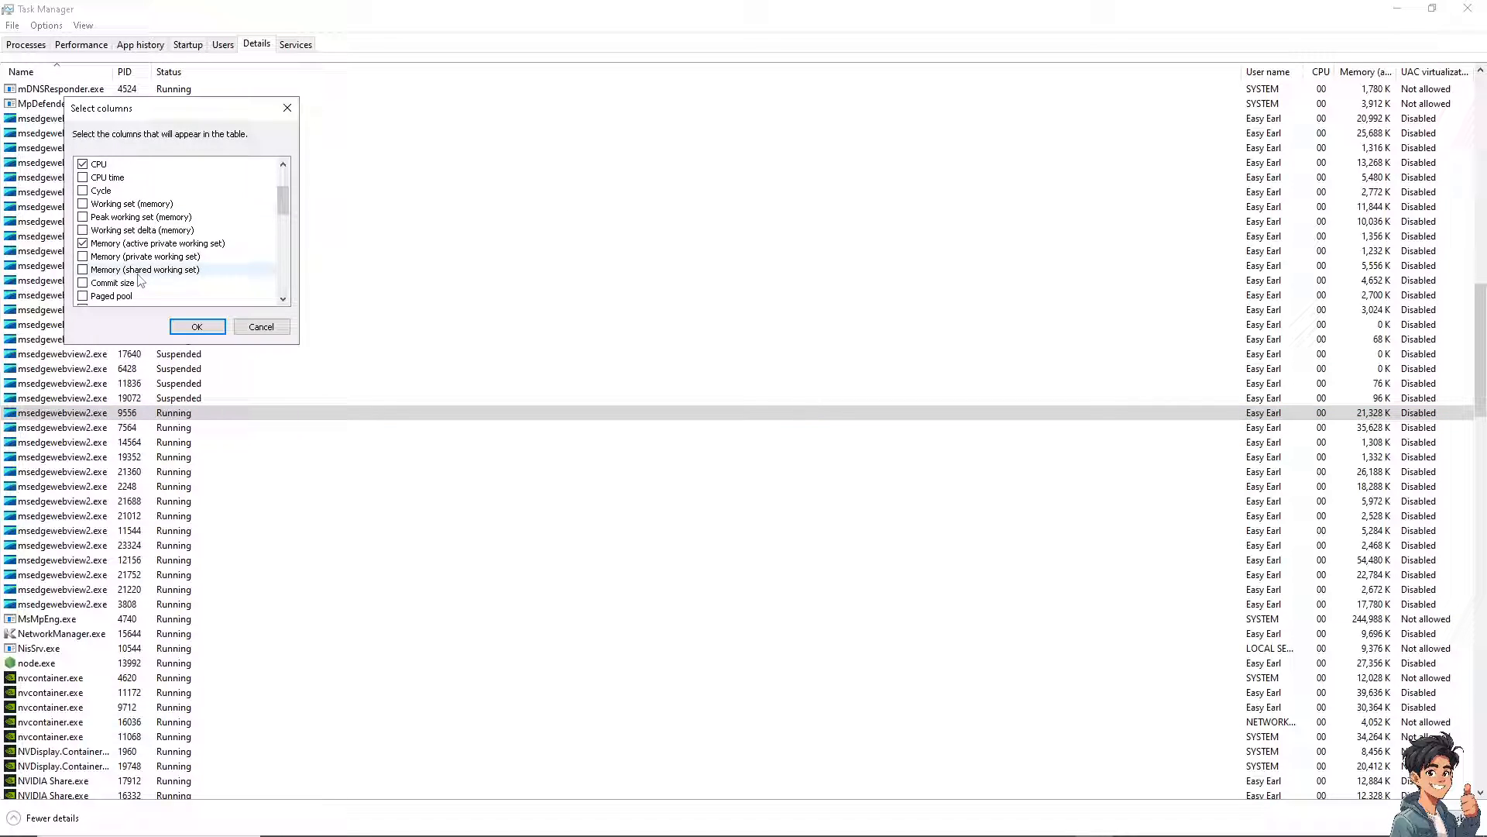
pyautogui.scroll(-3)
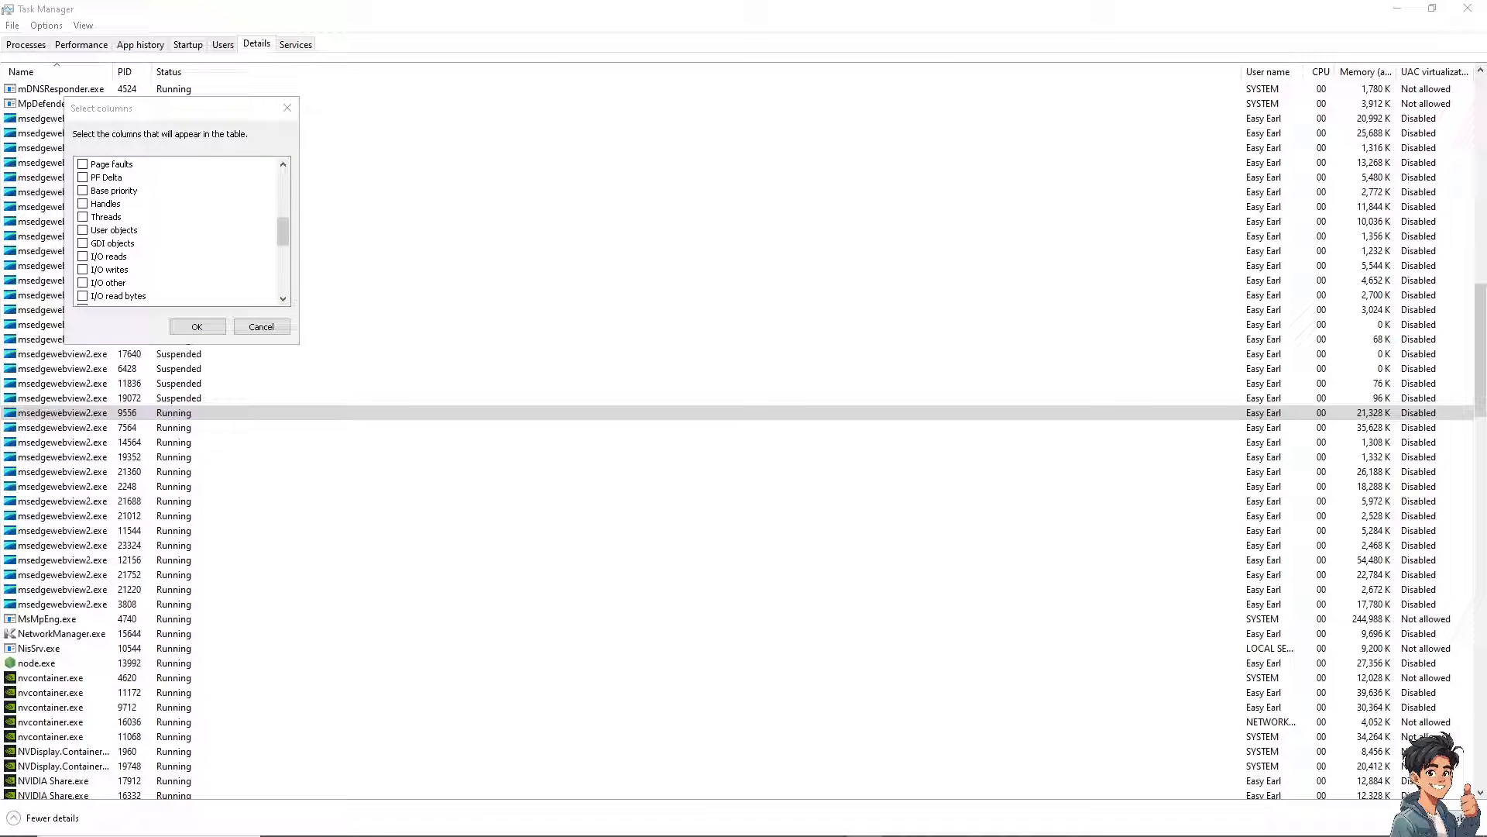
pyautogui.moveTo(863, 144)
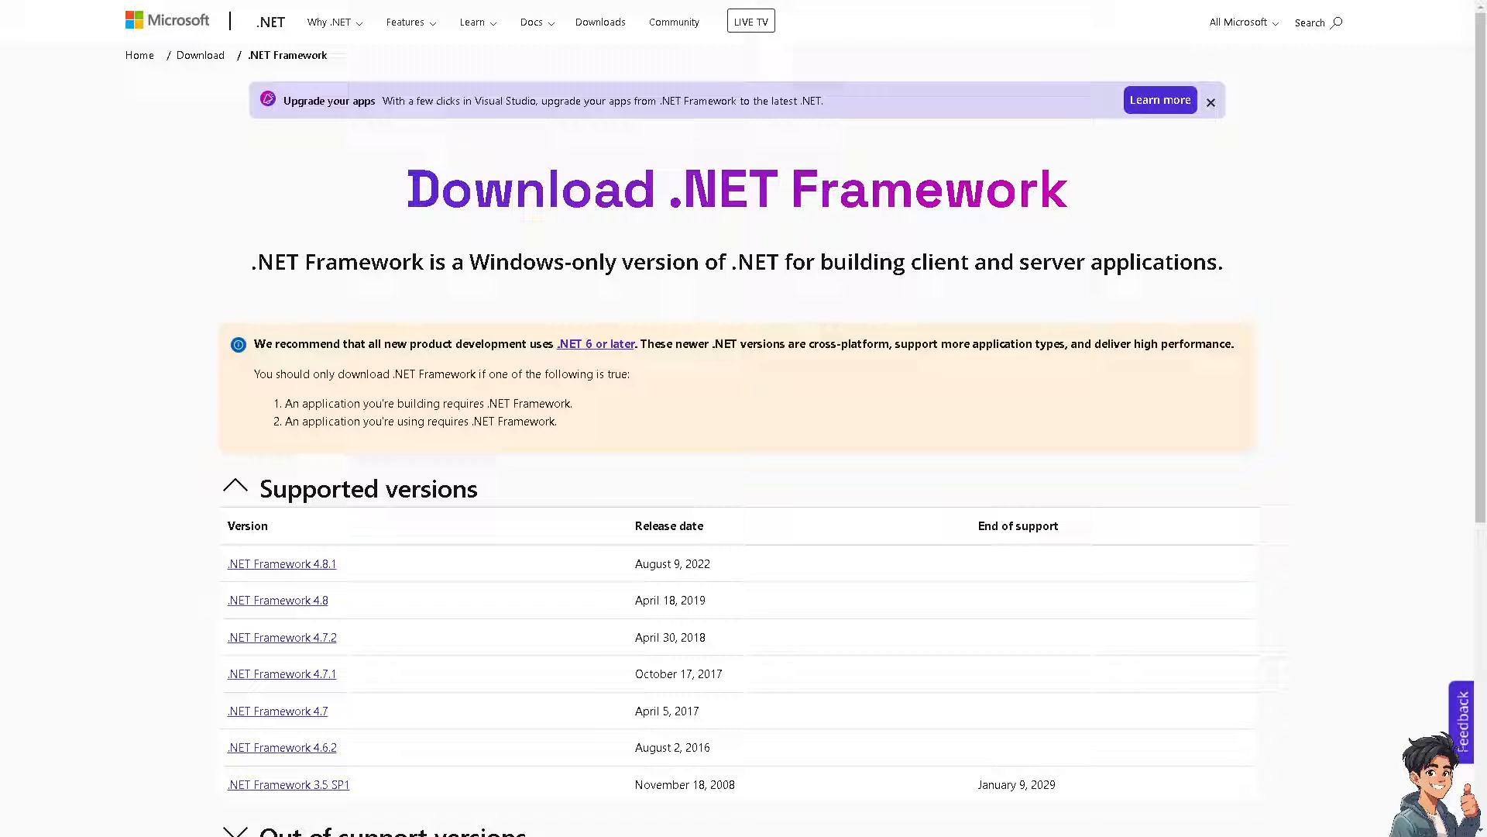
pyautogui.moveTo(561, 456)
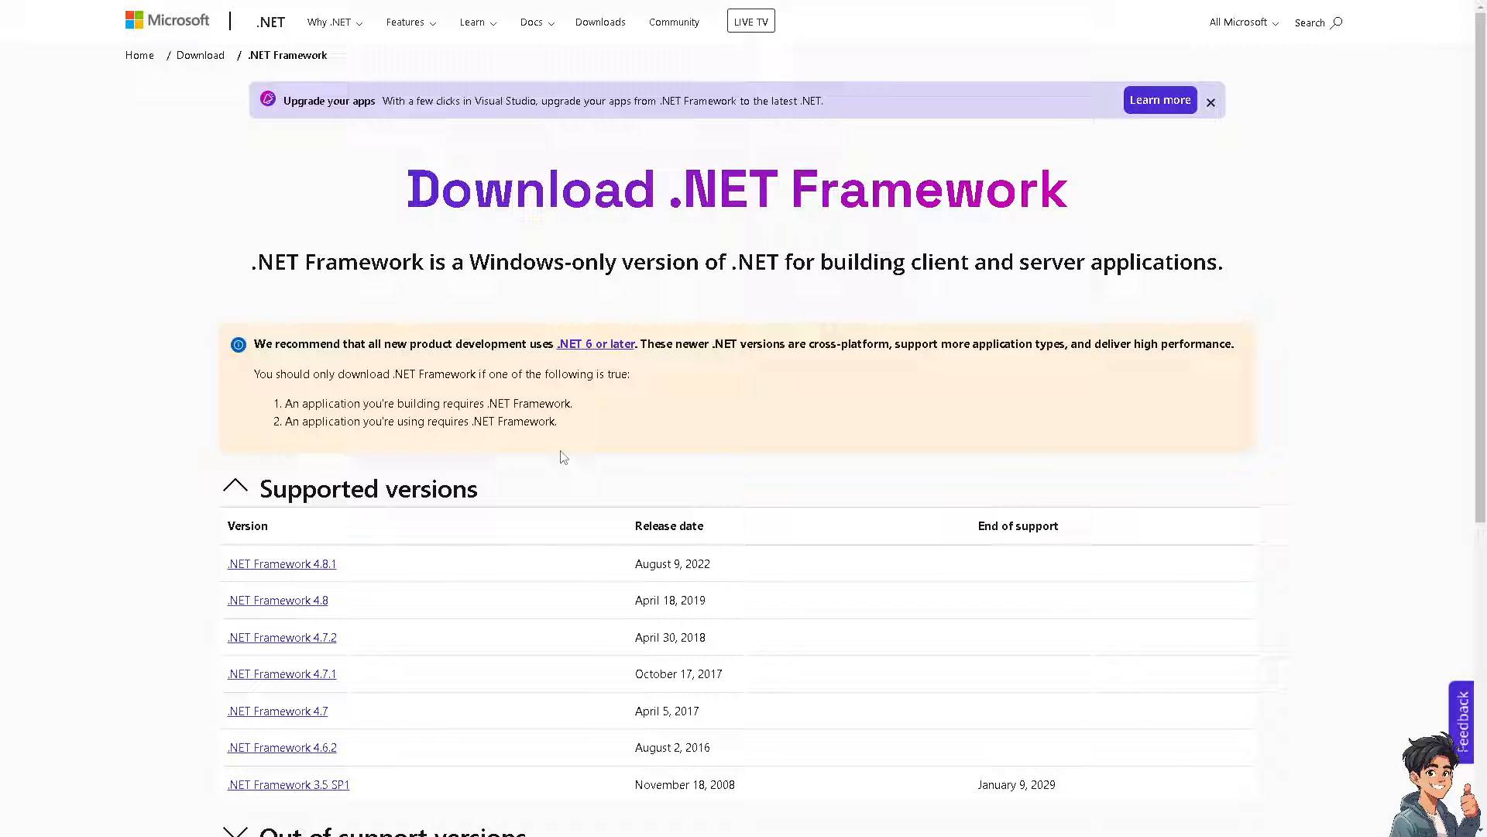
pyautogui.moveTo(568, 471)
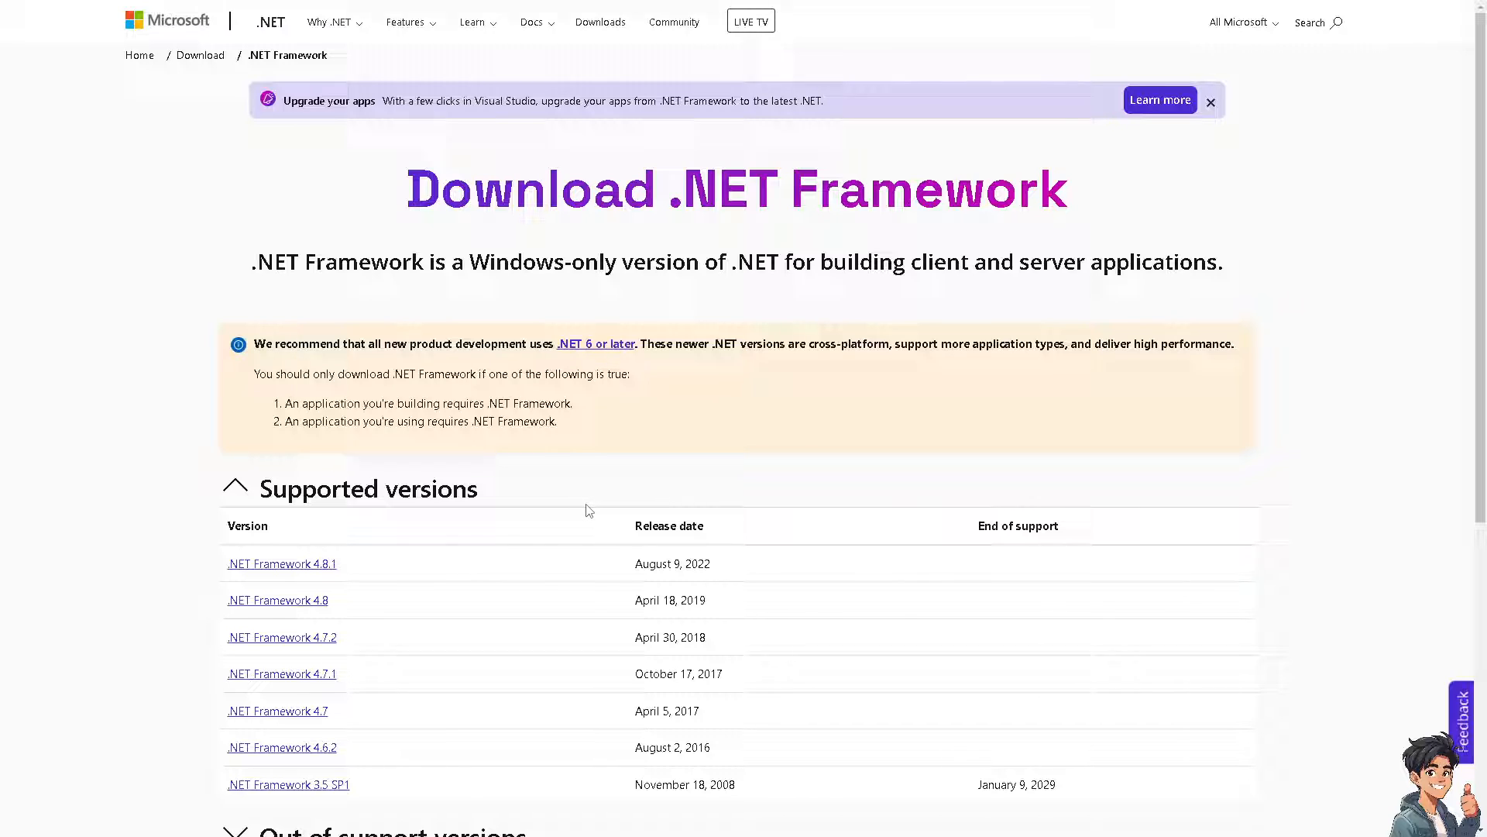
# Step: Scroll through the Supported versions table on the .NET Framework download page
pyautogui.scroll(-3)
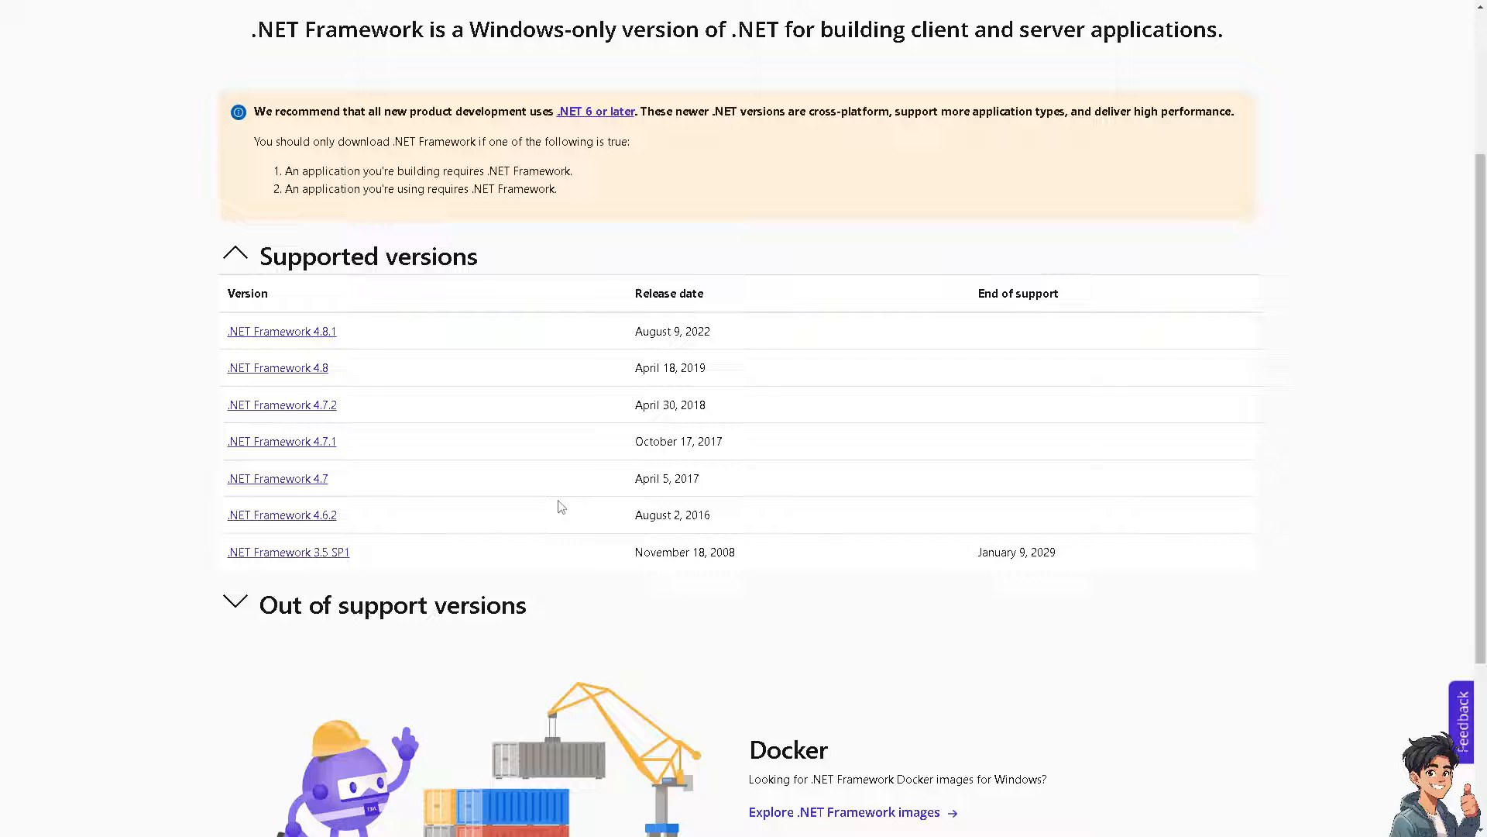
pyautogui.scroll(3)
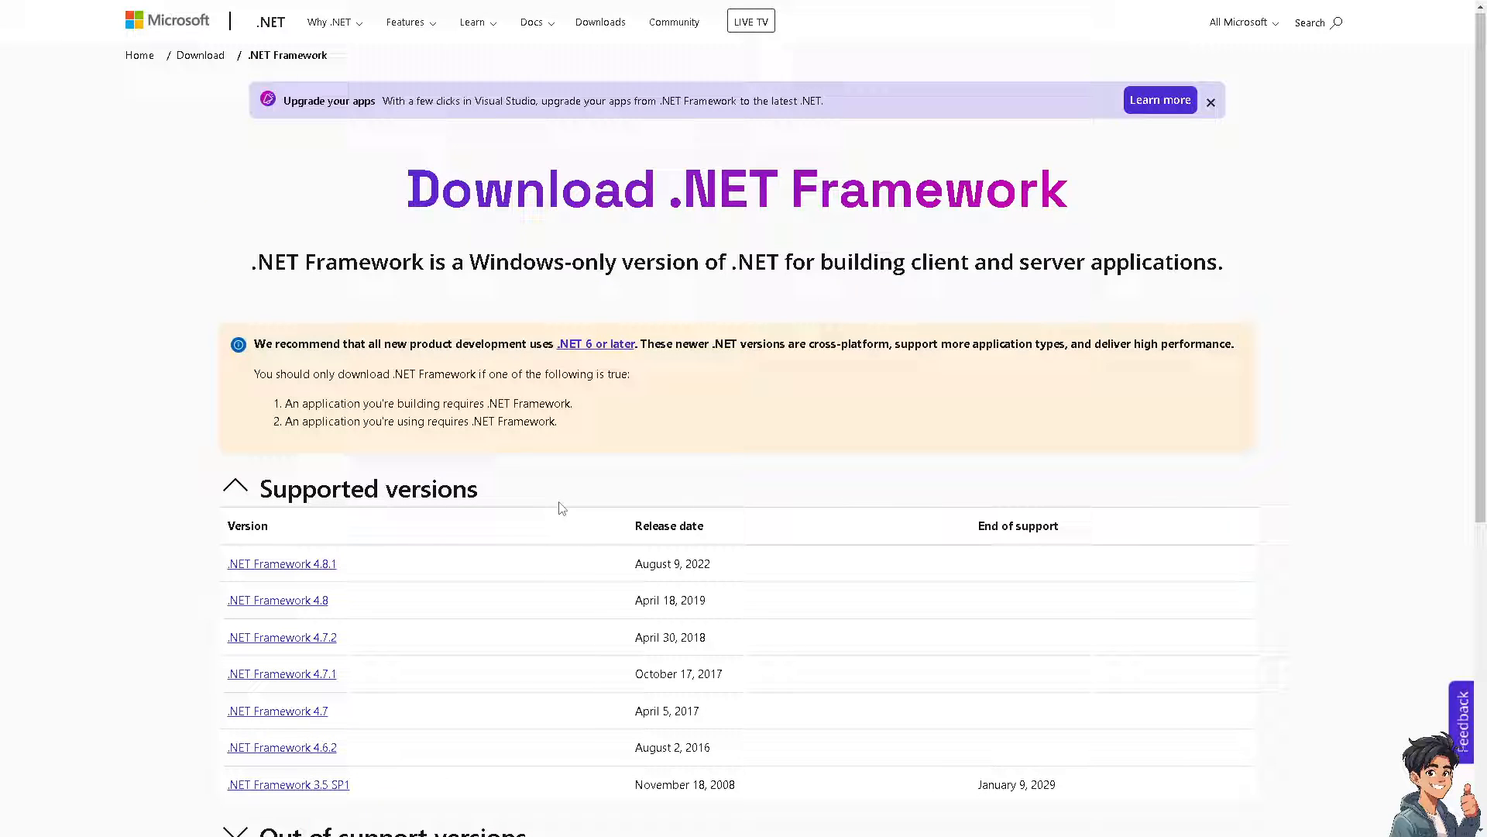
pyautogui.moveTo(545, 438)
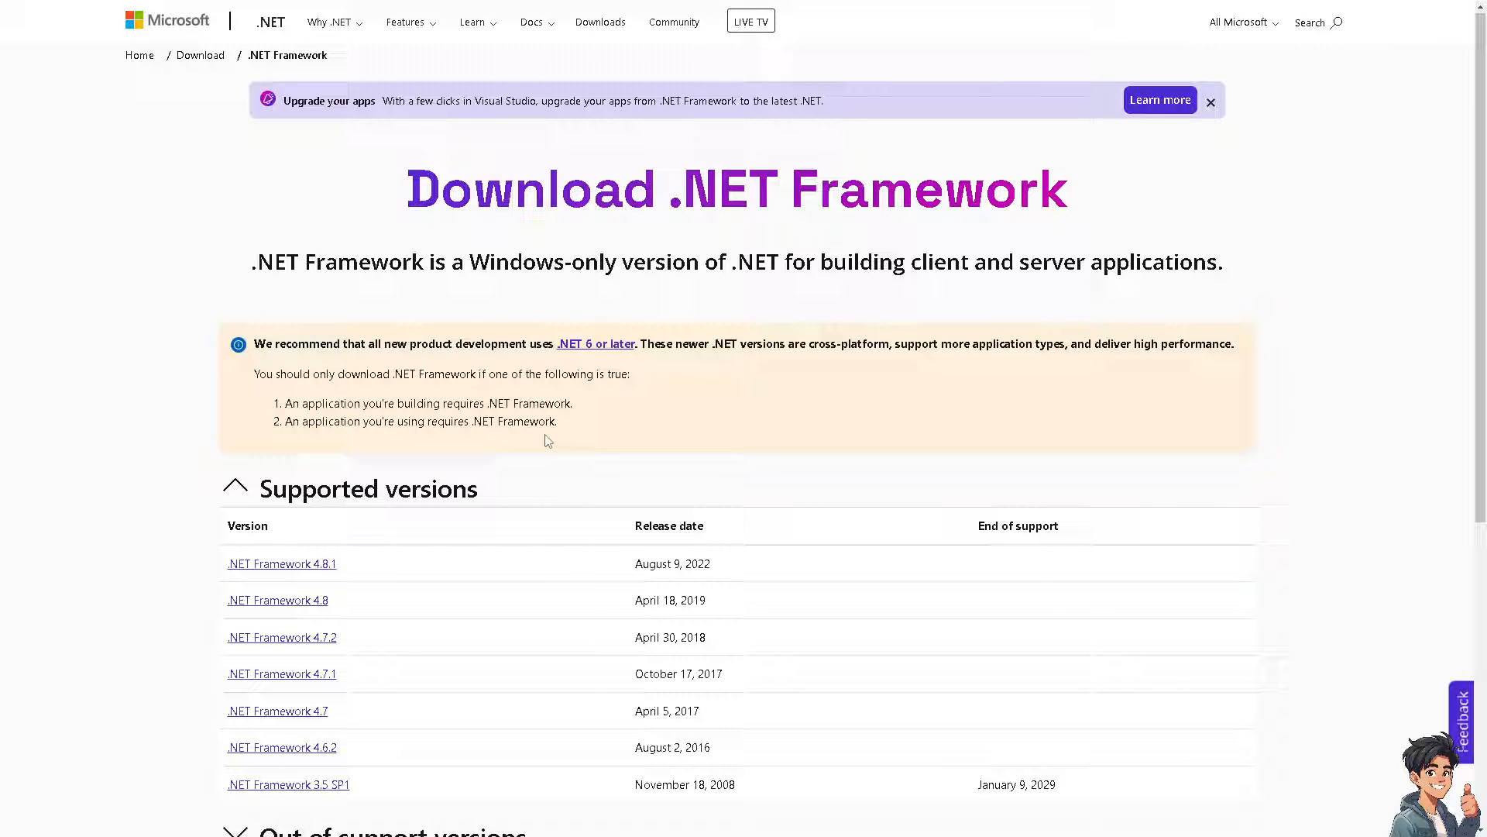
pyautogui.scroll(-3)
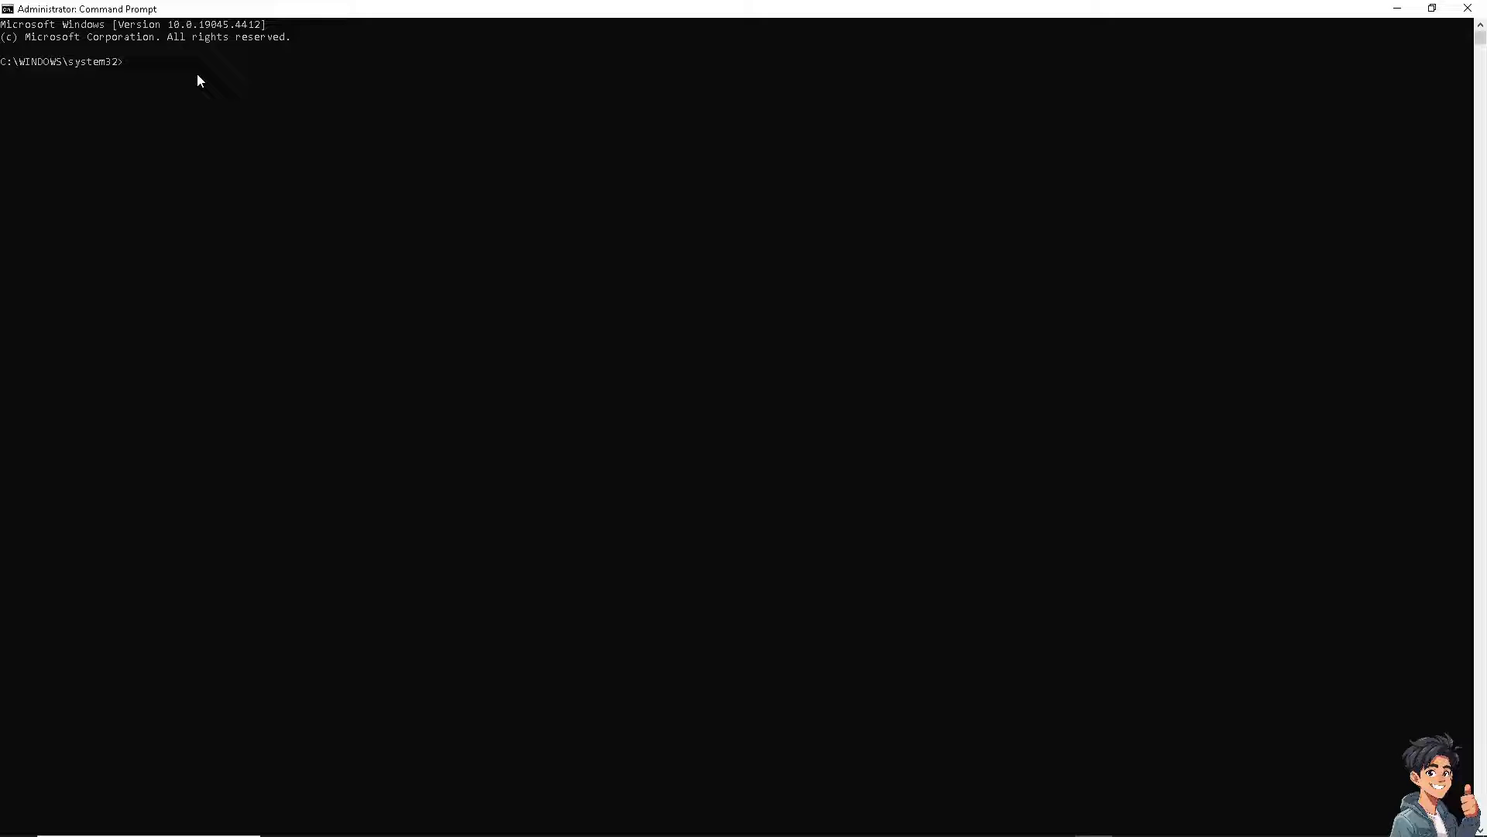
# Step: Run sfc/scannow at the administrator prompt to check system files
pyautogui.write('s')
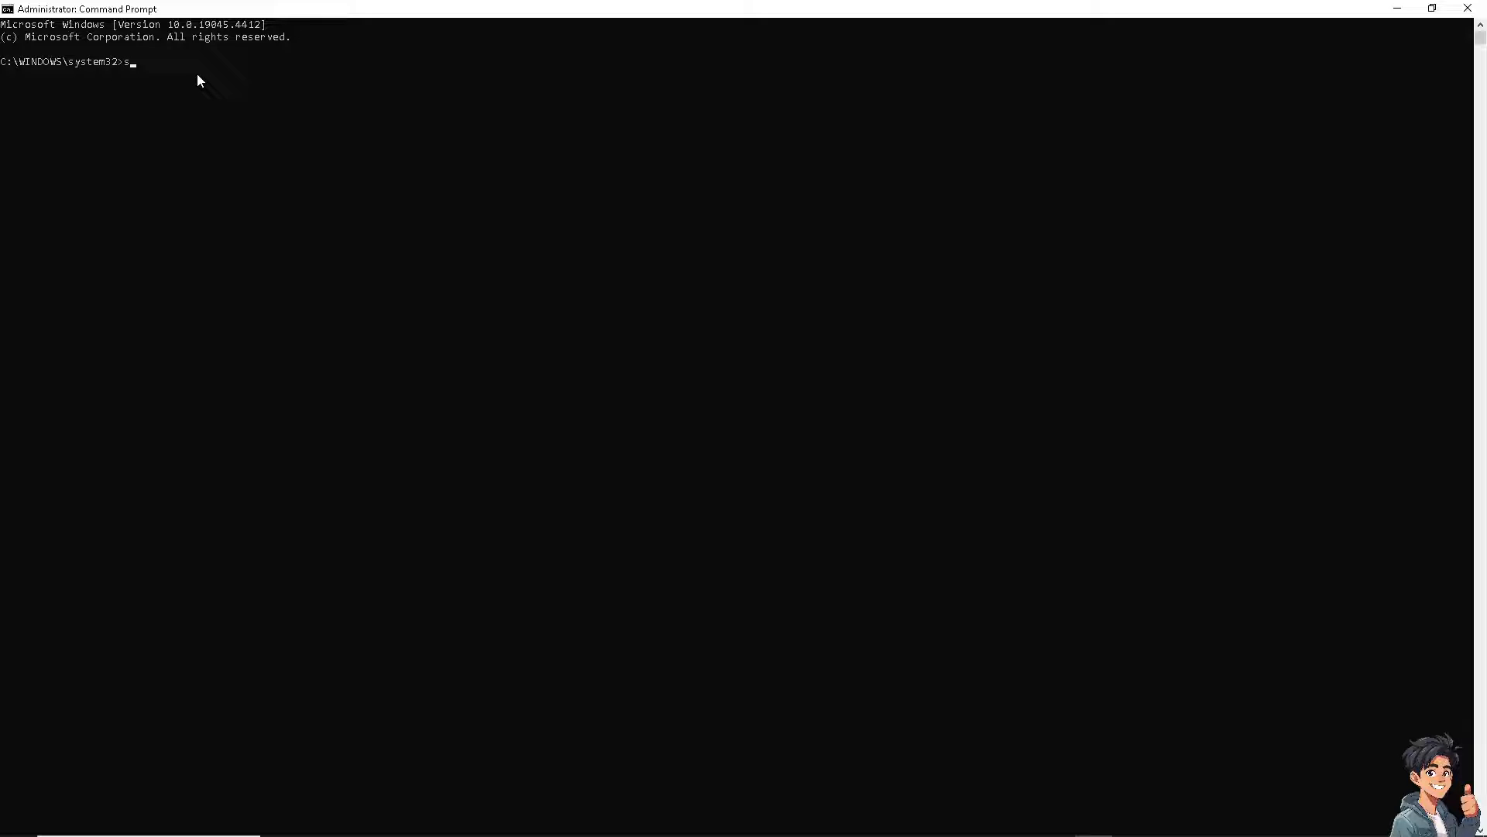
pyautogui.write('fc/sc')
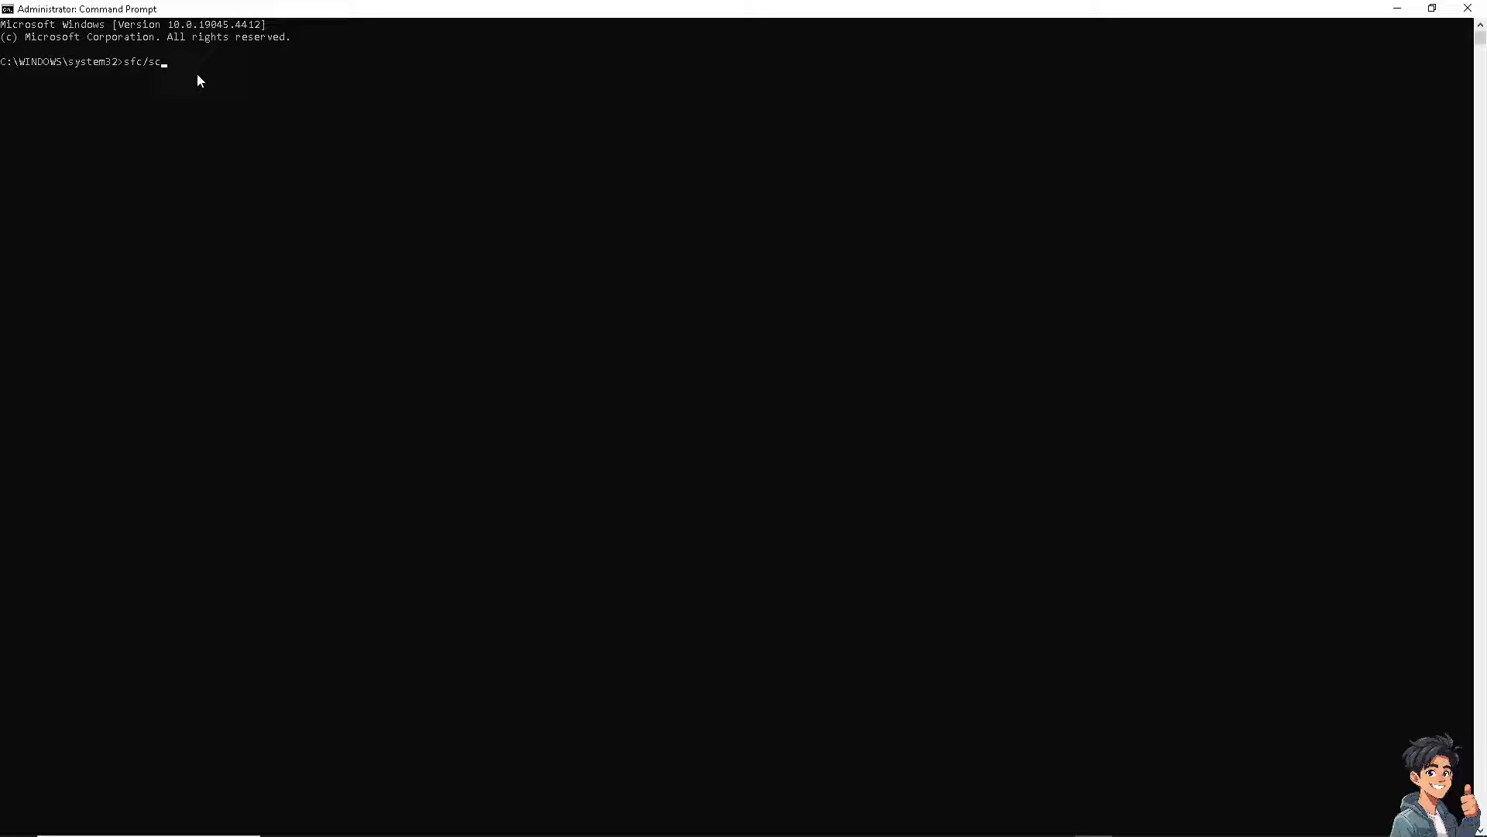
pyautogui.write('anno')
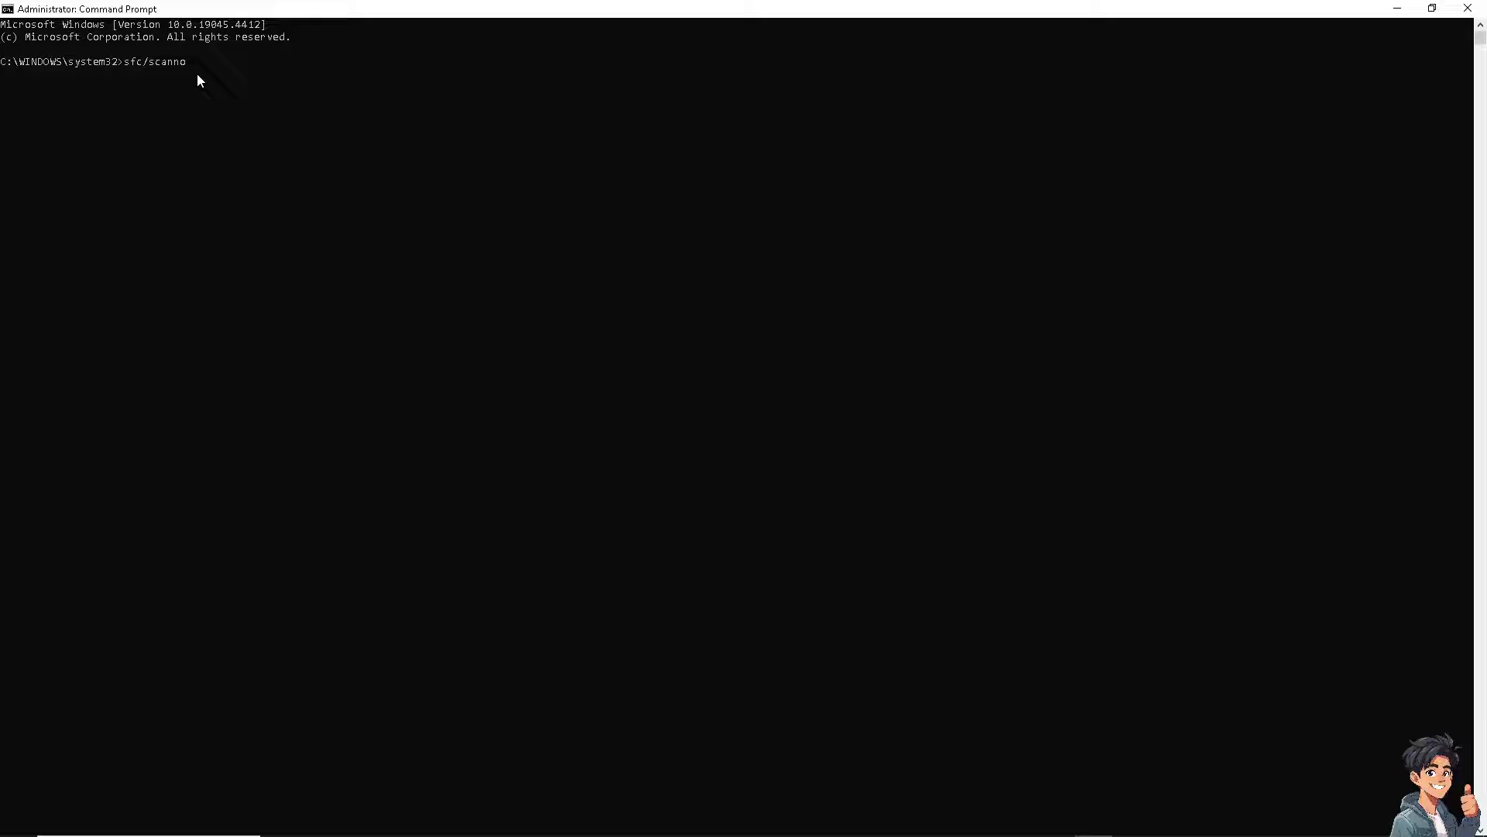
pyautogui.write('w')
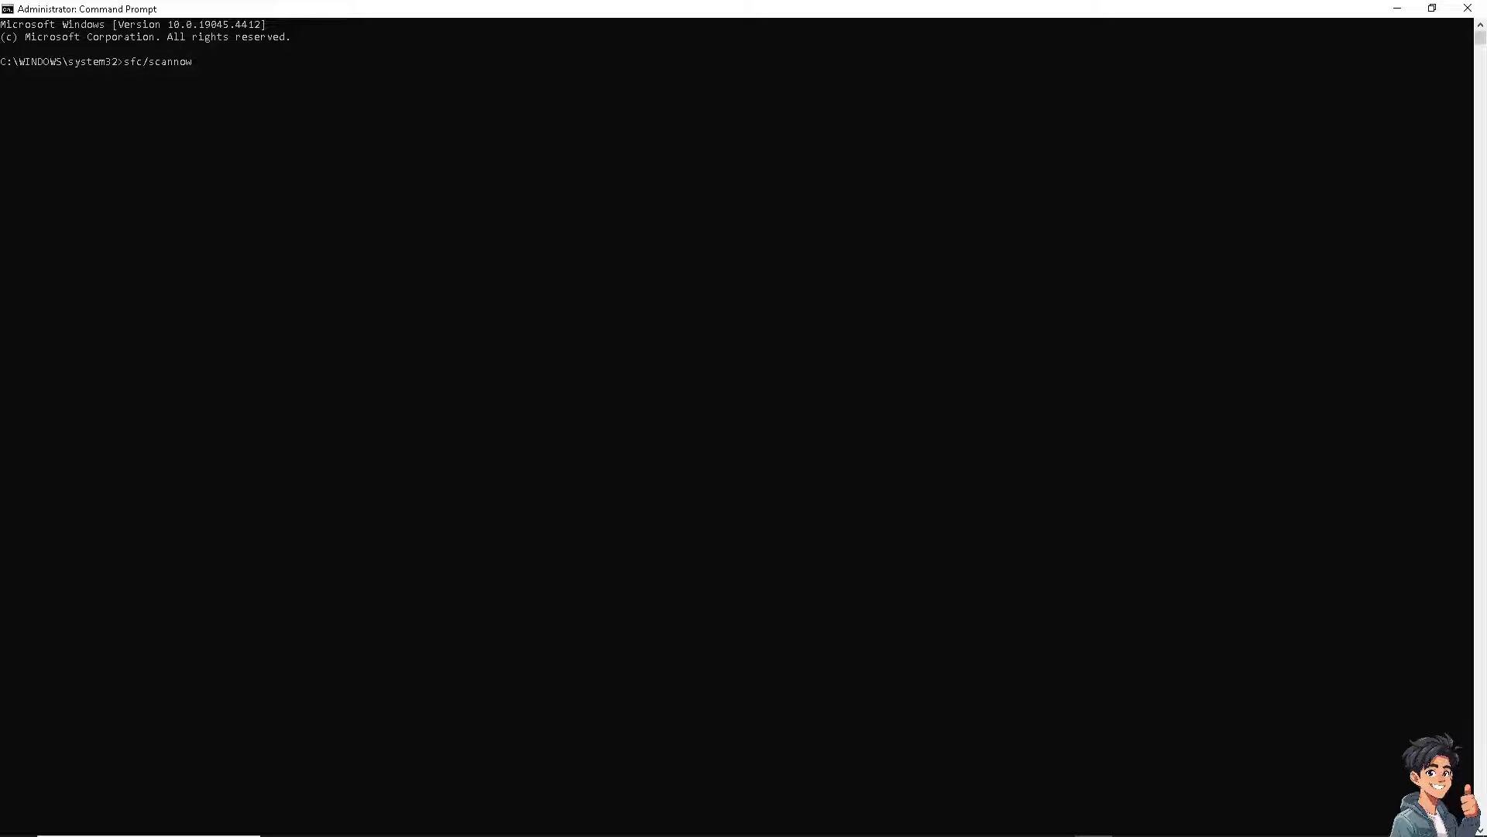
pyautogui.press('enter')
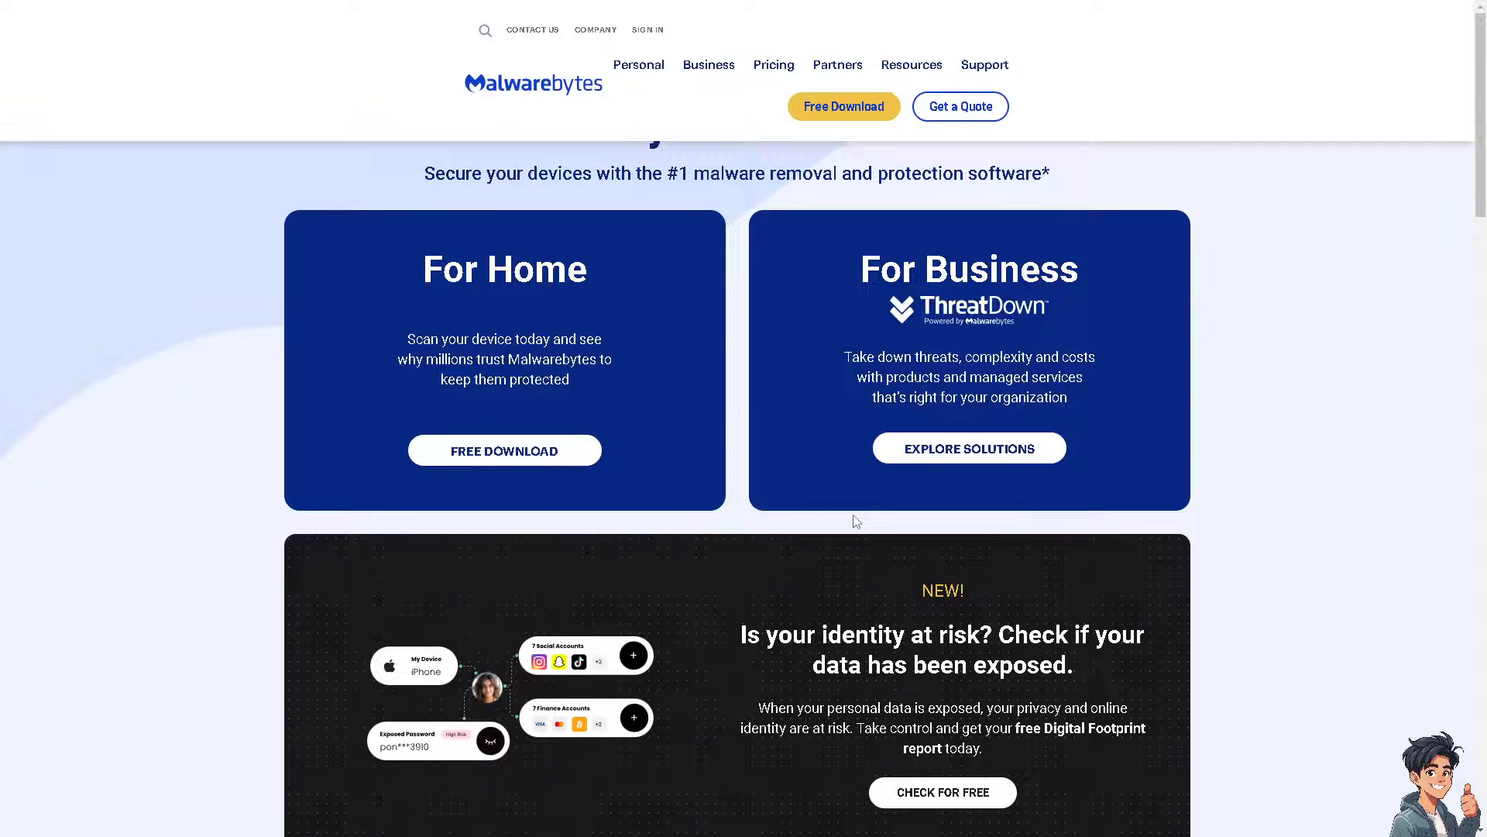
# Step: Scroll the Malwarebytes home page down to the footer with the Forums link
pyautogui.scroll(-3)
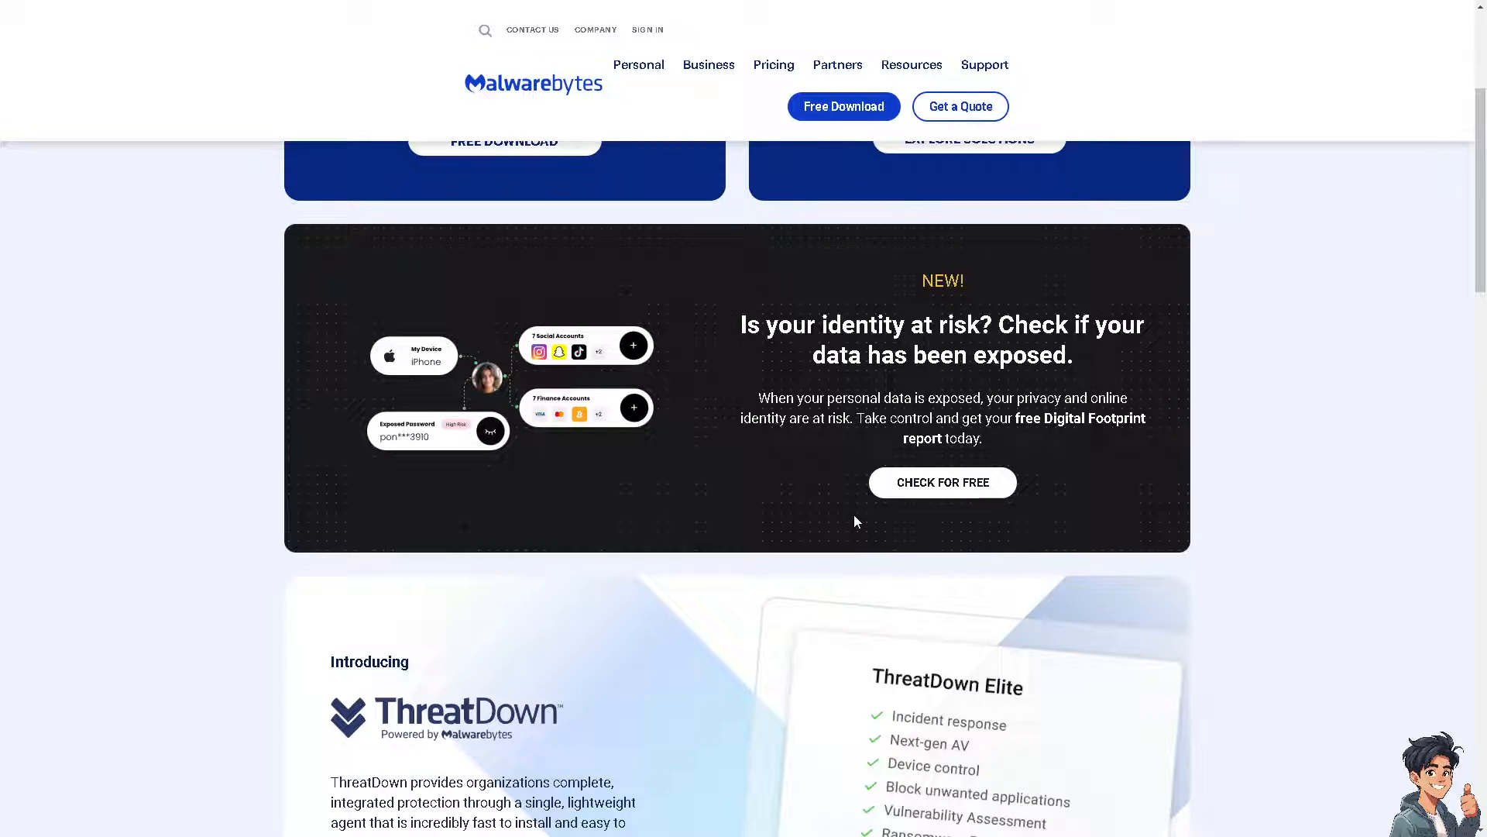
pyautogui.scroll(-3)
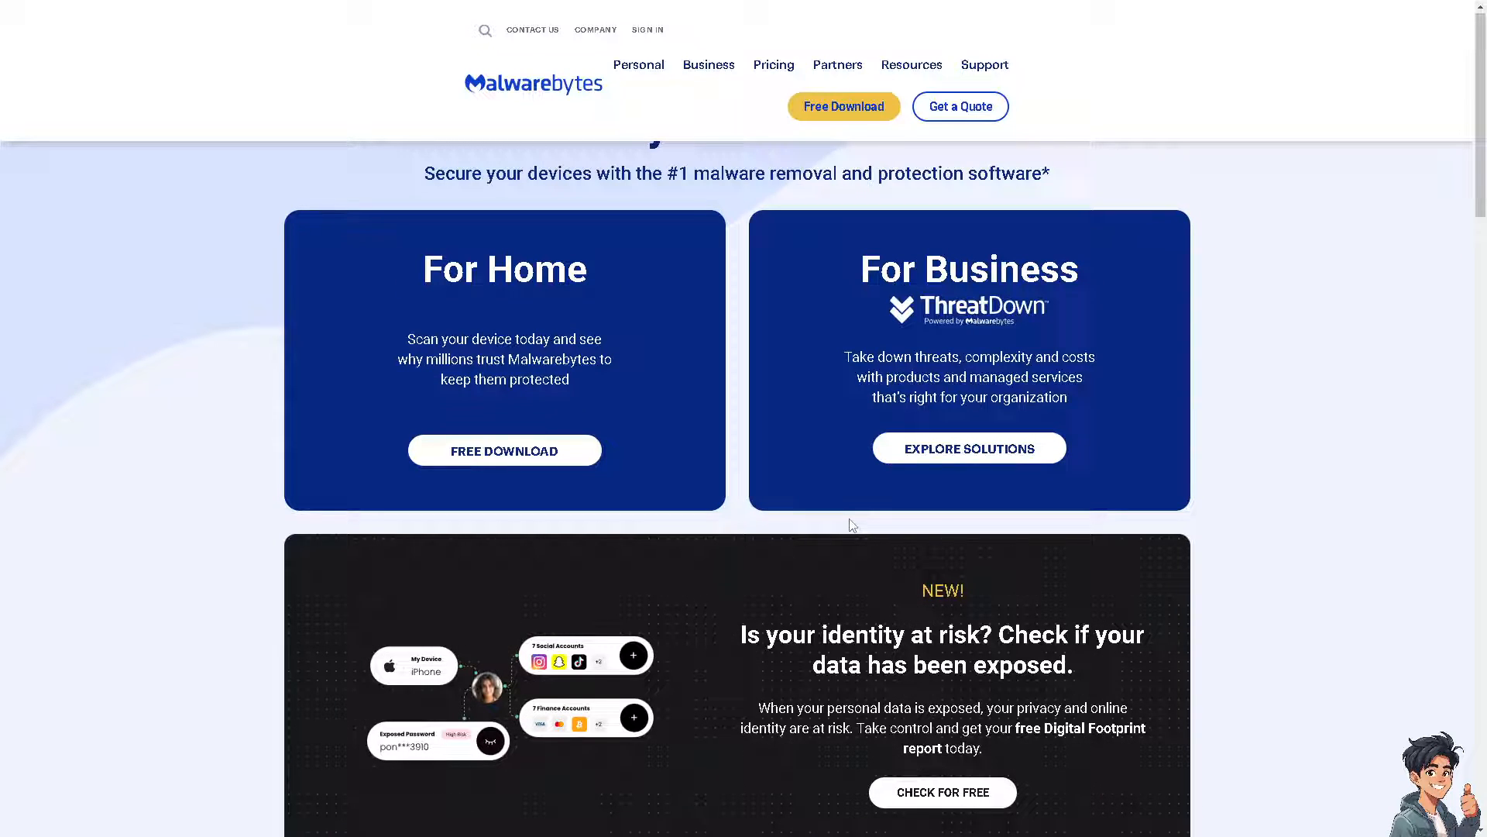
pyautogui.scroll(-3)
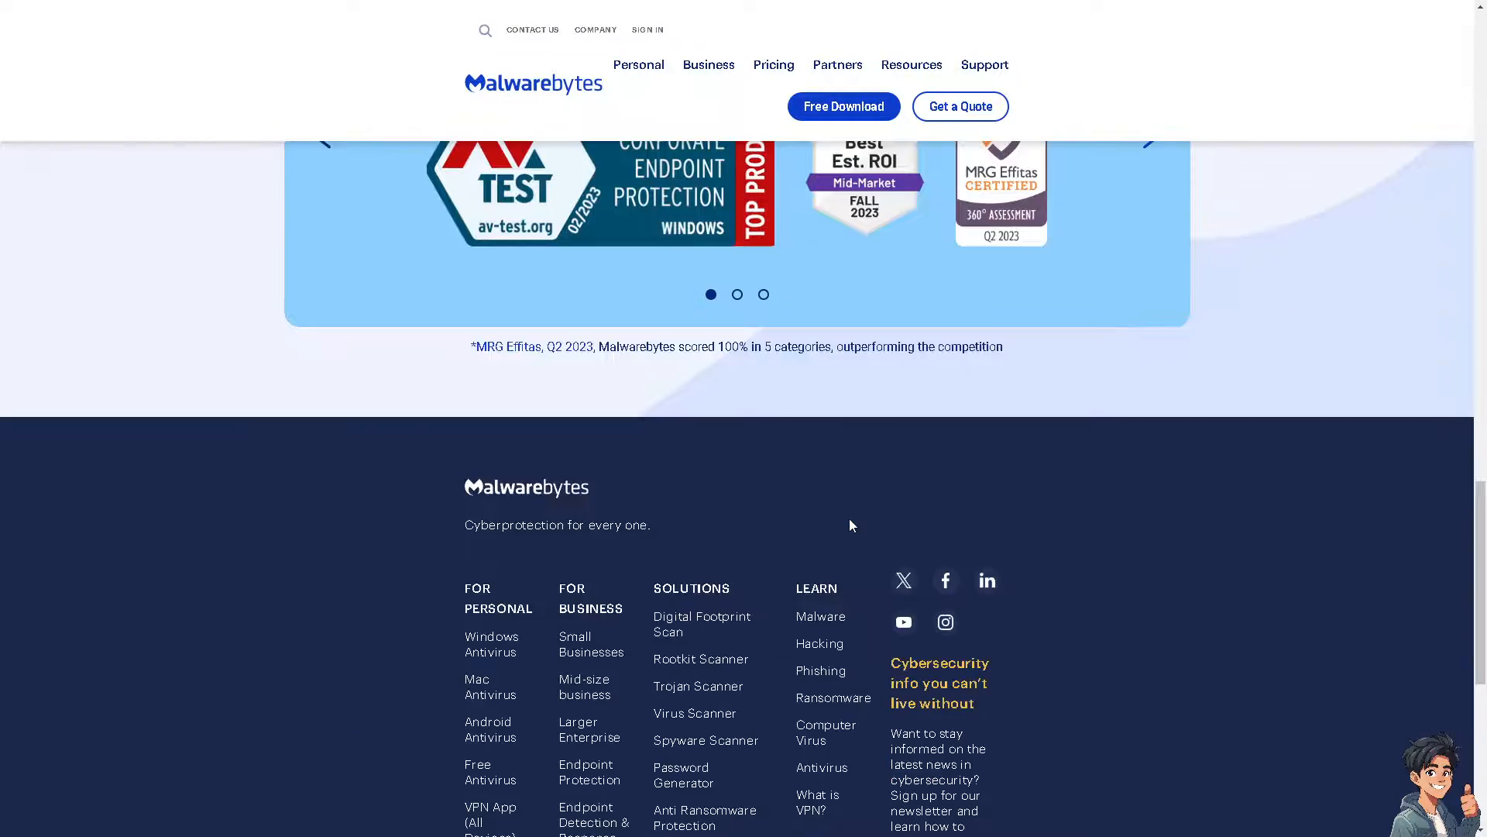
pyautogui.scroll(-3)
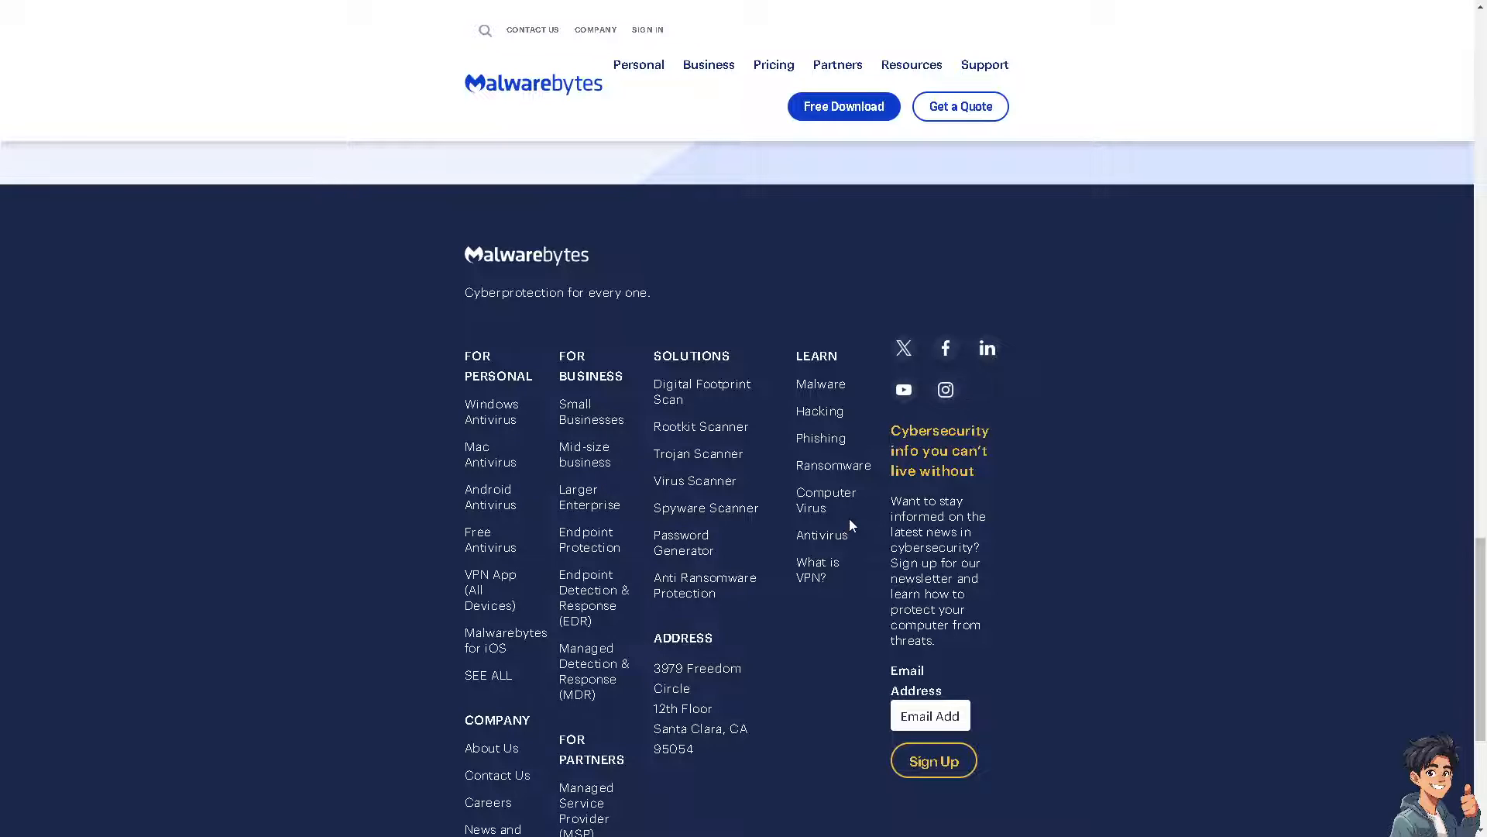
pyautogui.scroll(-3)
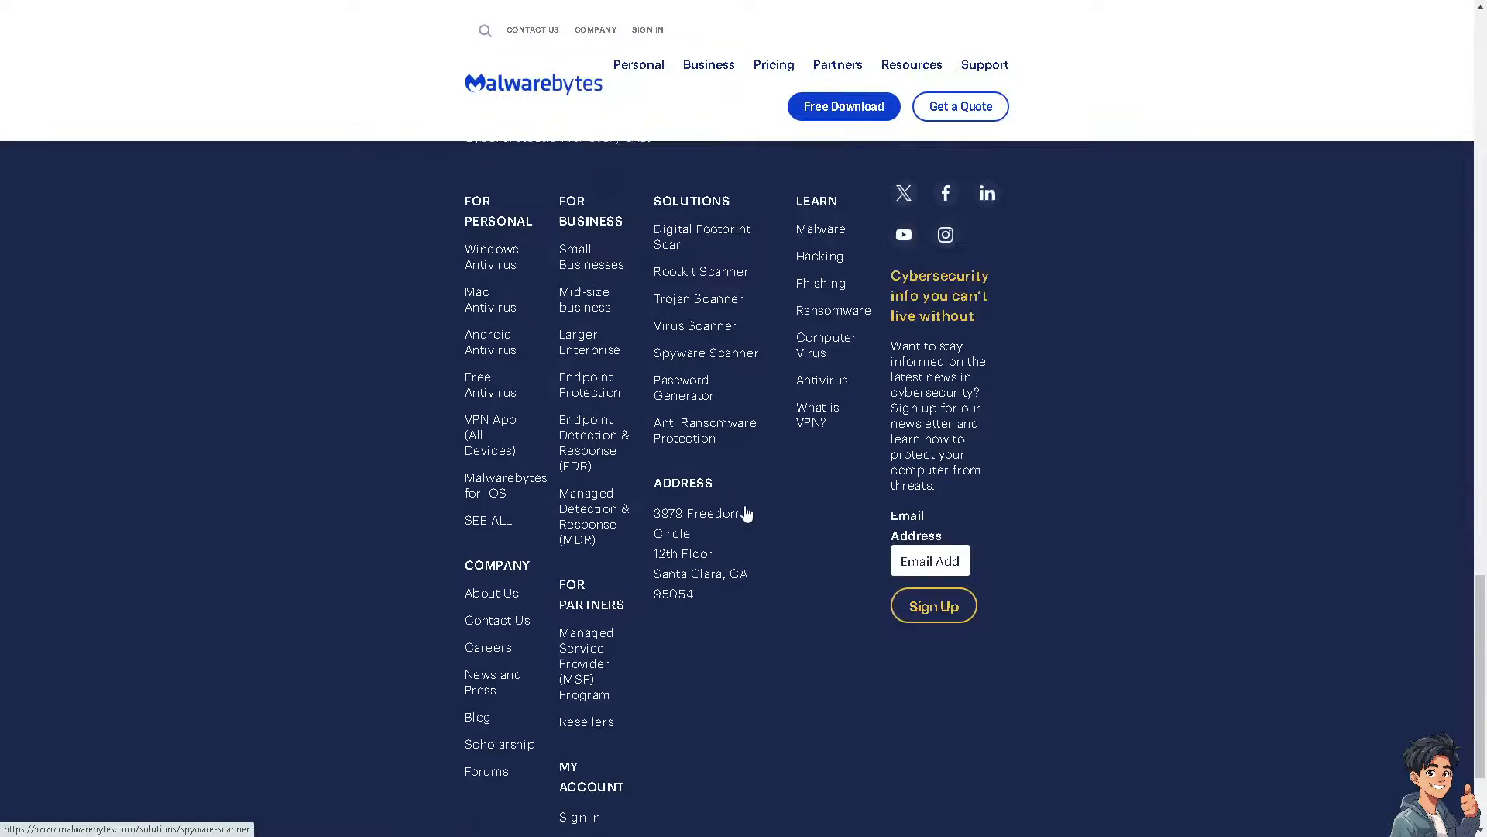
pyautogui.scroll(-3)
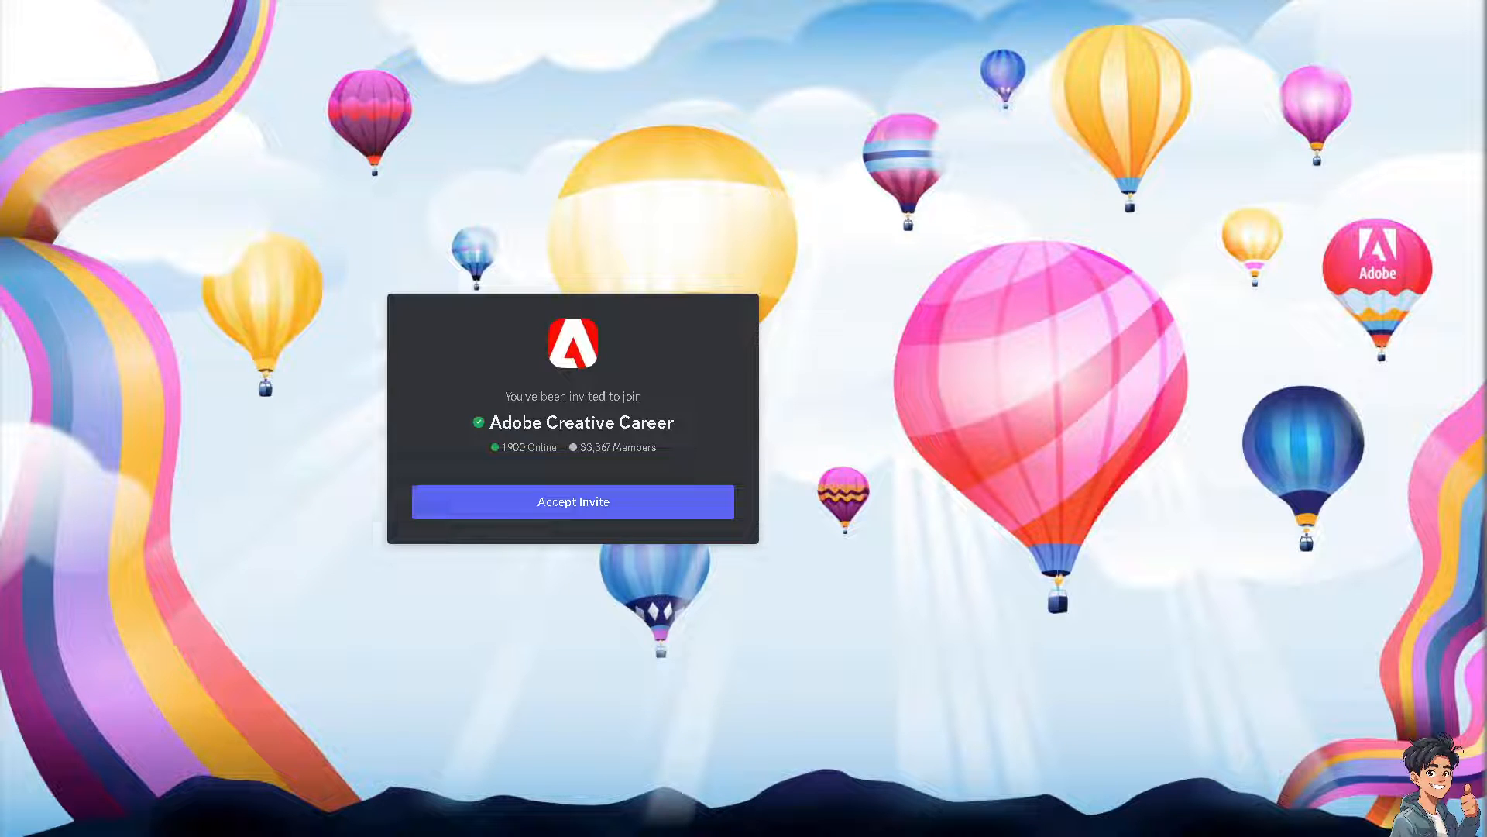
pyautogui.moveTo(400, 420)
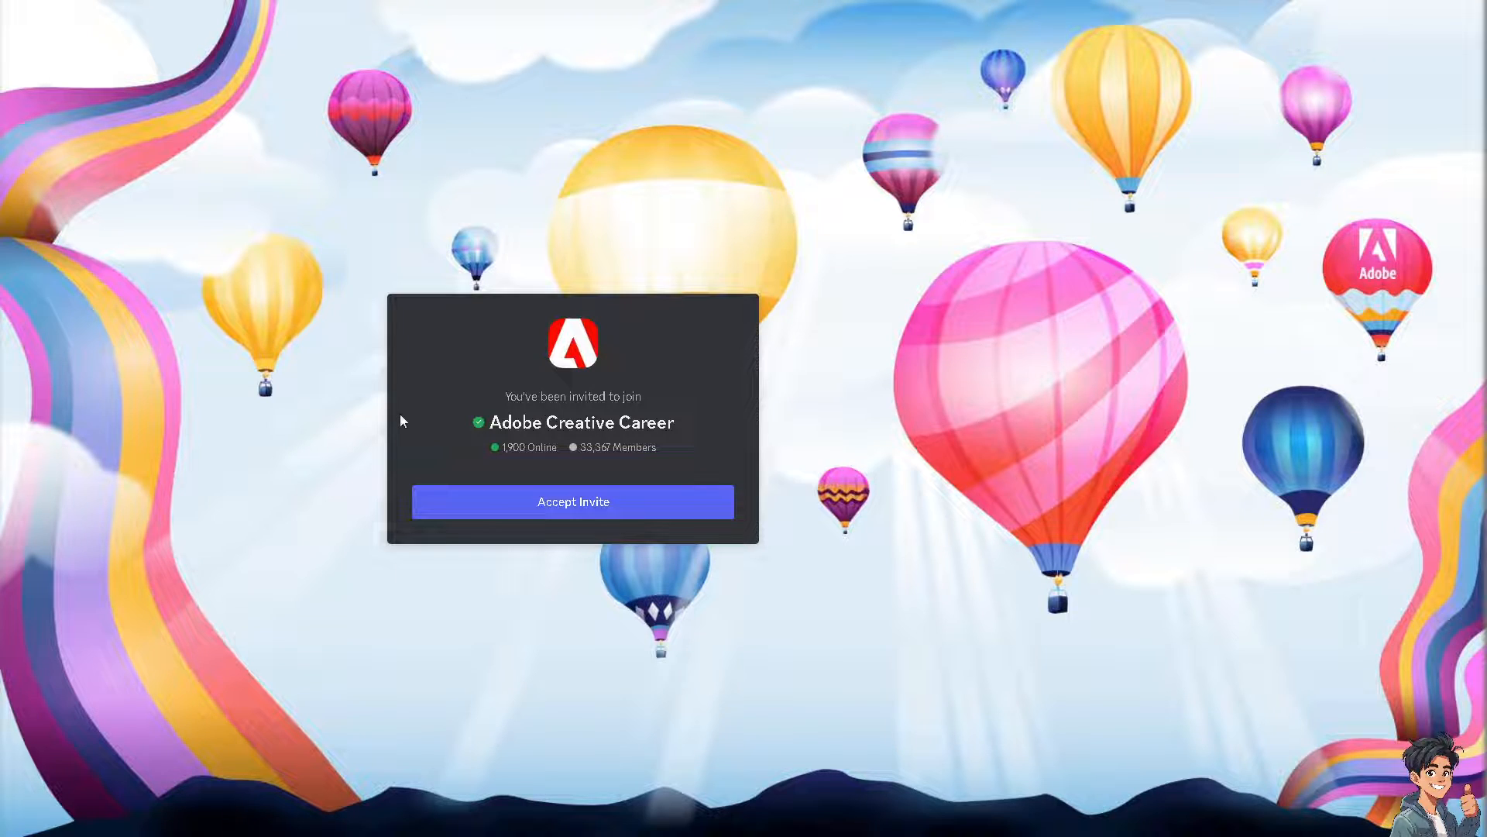
pyautogui.moveTo(647, 435)
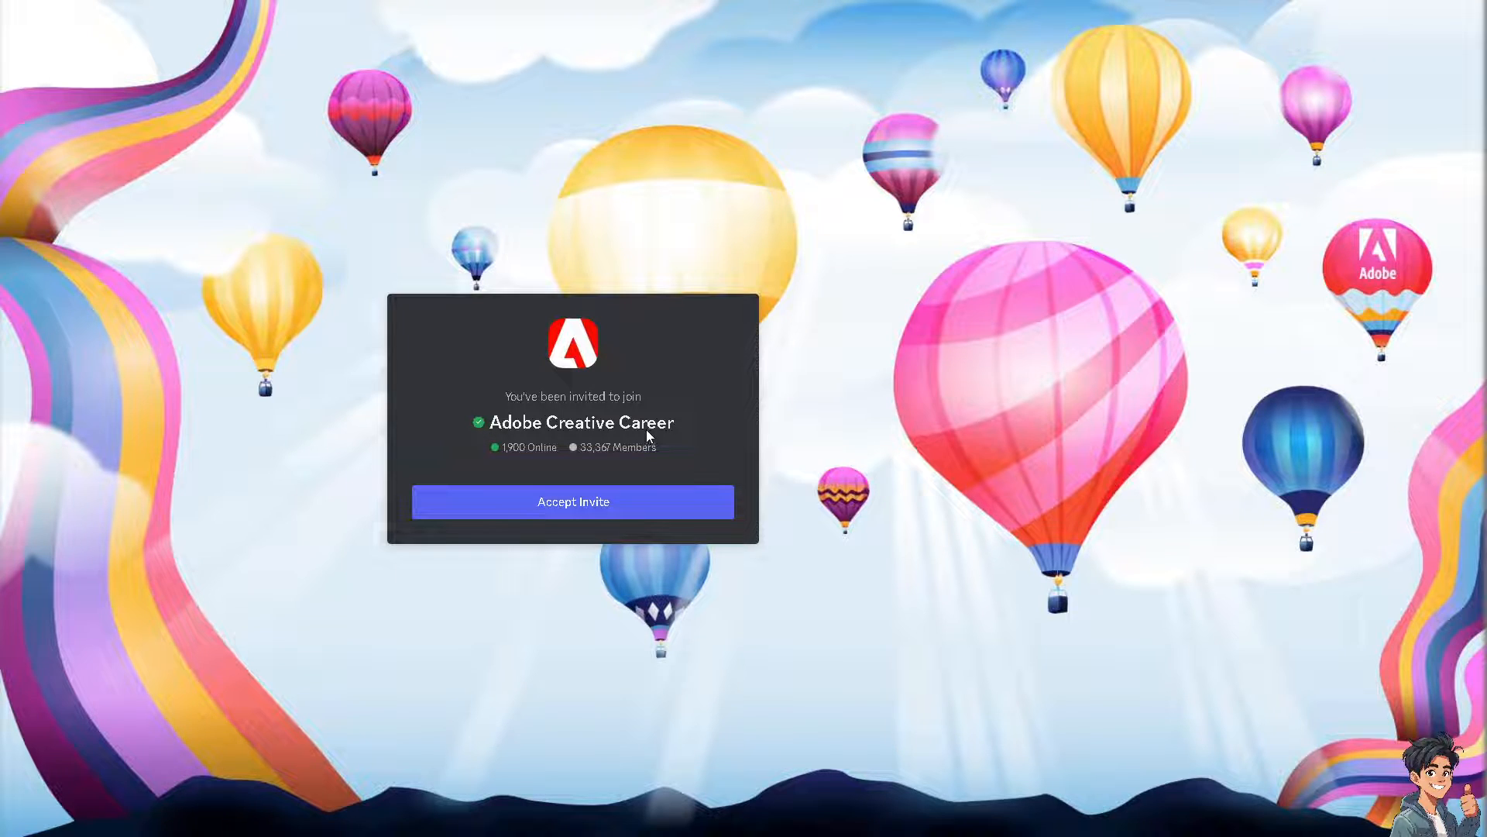
pyautogui.moveTo(634, 460)
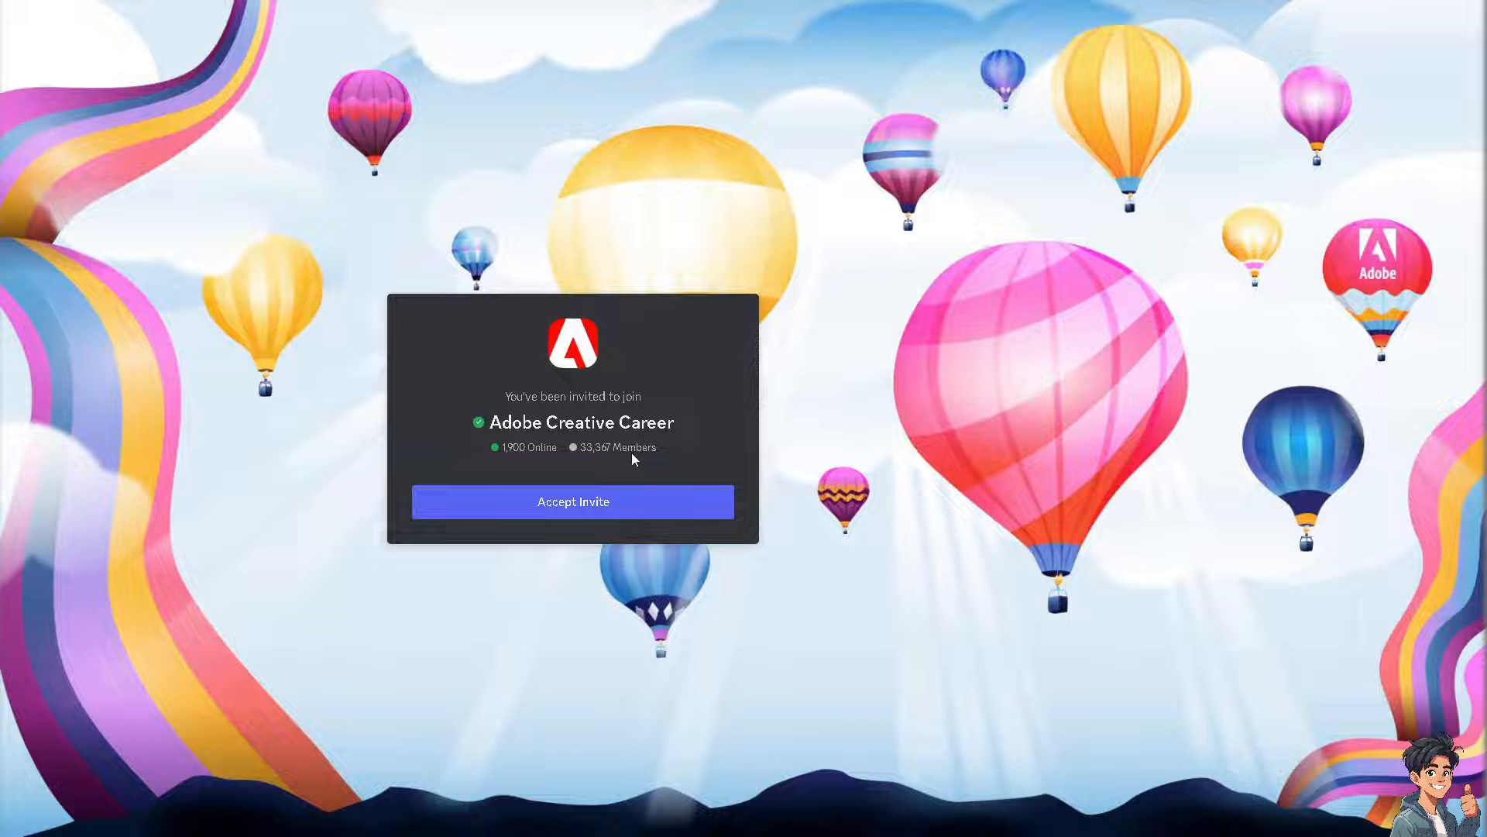